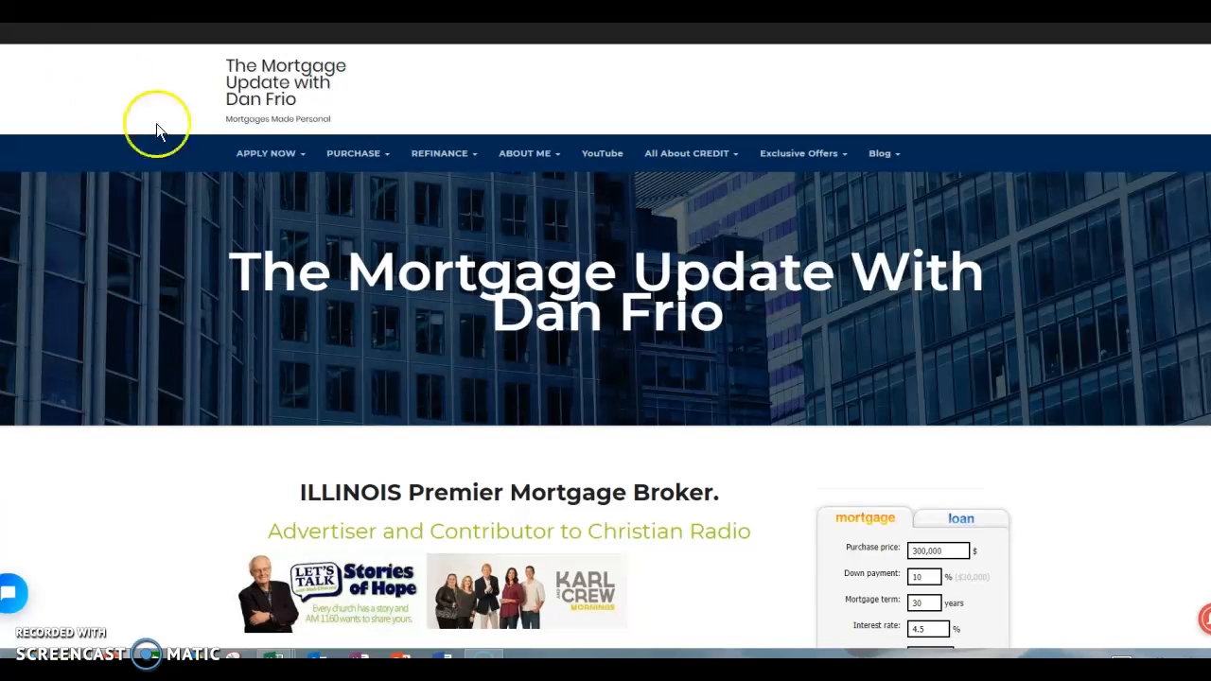
mouse_move(343, 234)
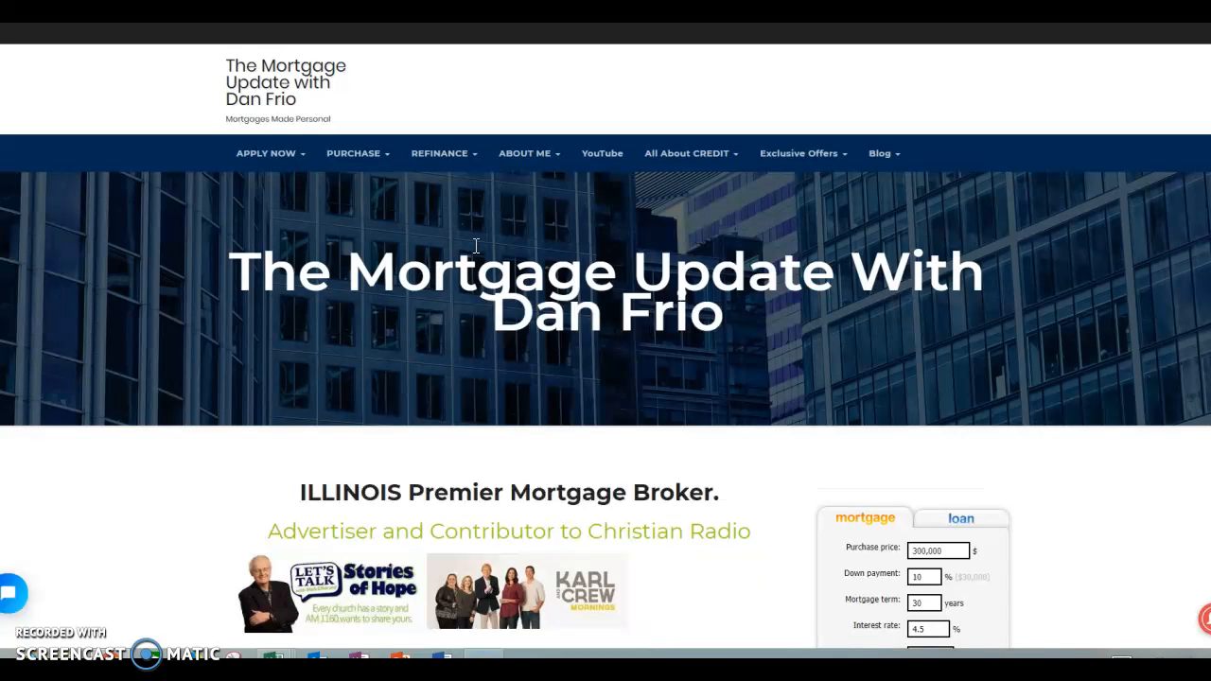
Browse the blog listing and open the Down Payment Assistance Programs | Explained post
scroll("down", 3)
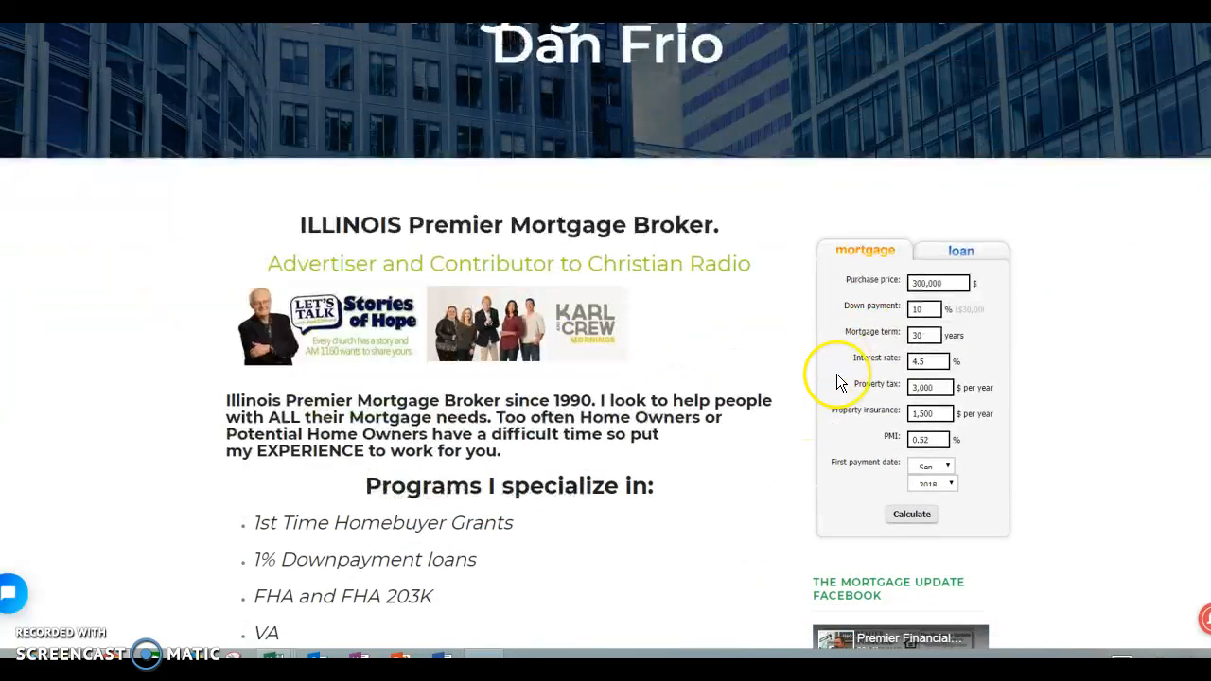
mouse_move(882, 488)
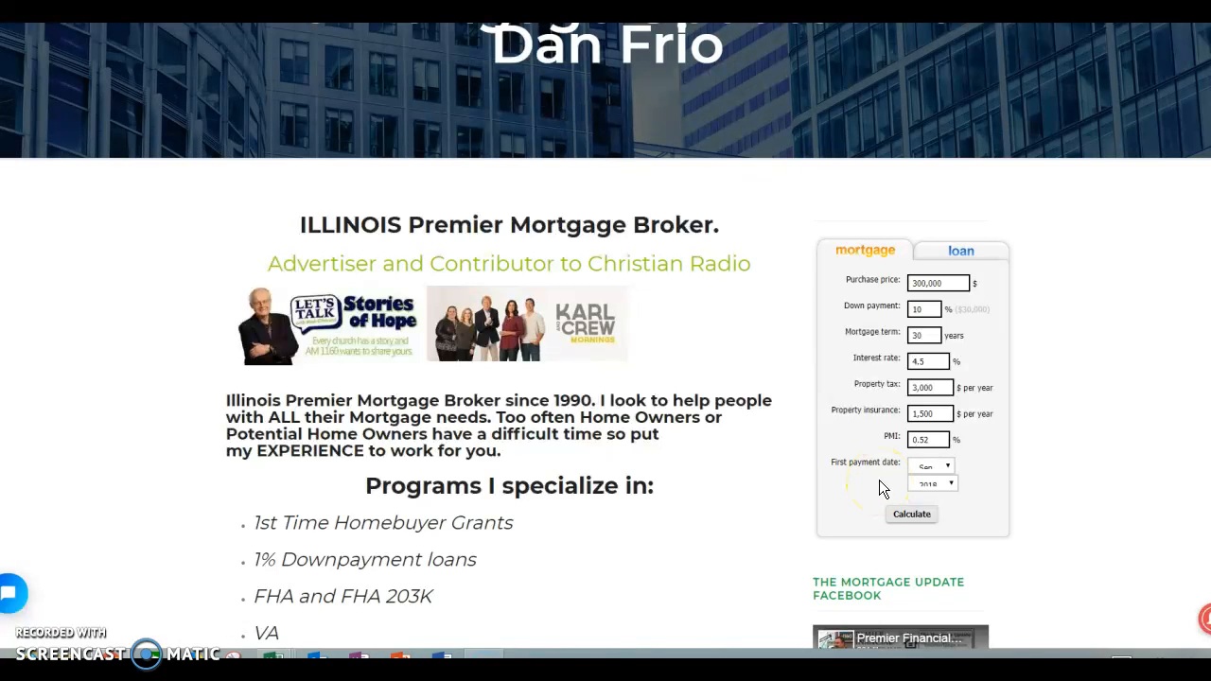
left_click(928, 440)
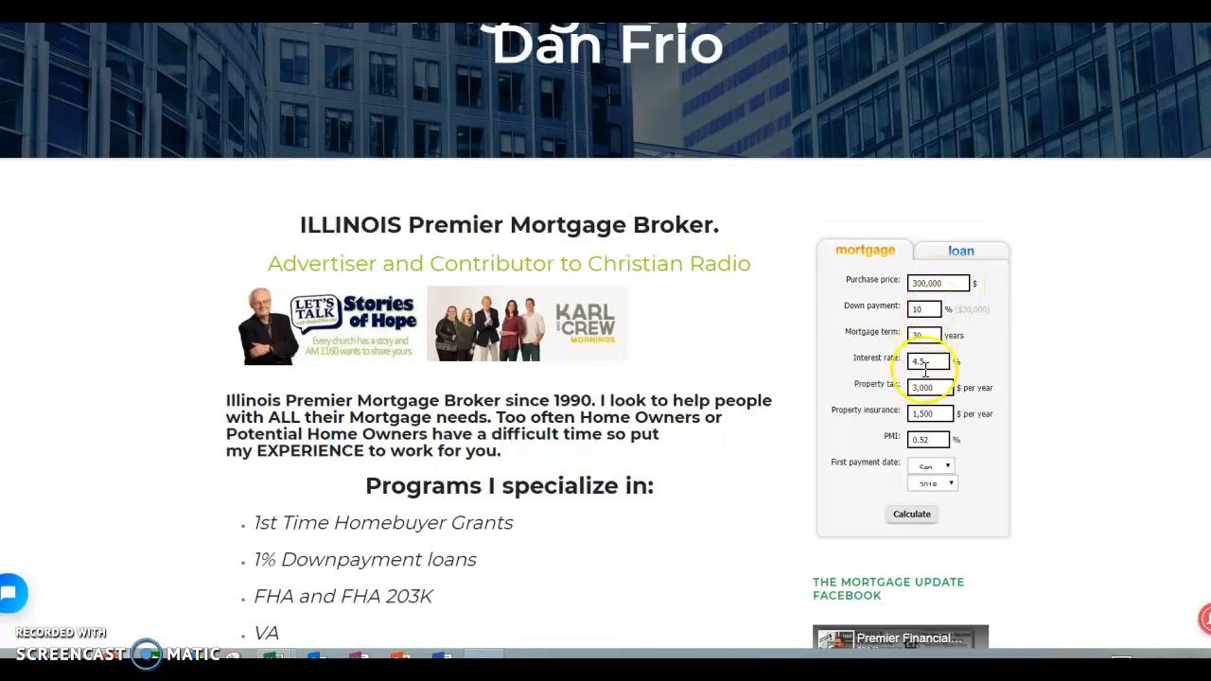
mouse_move(928, 514)
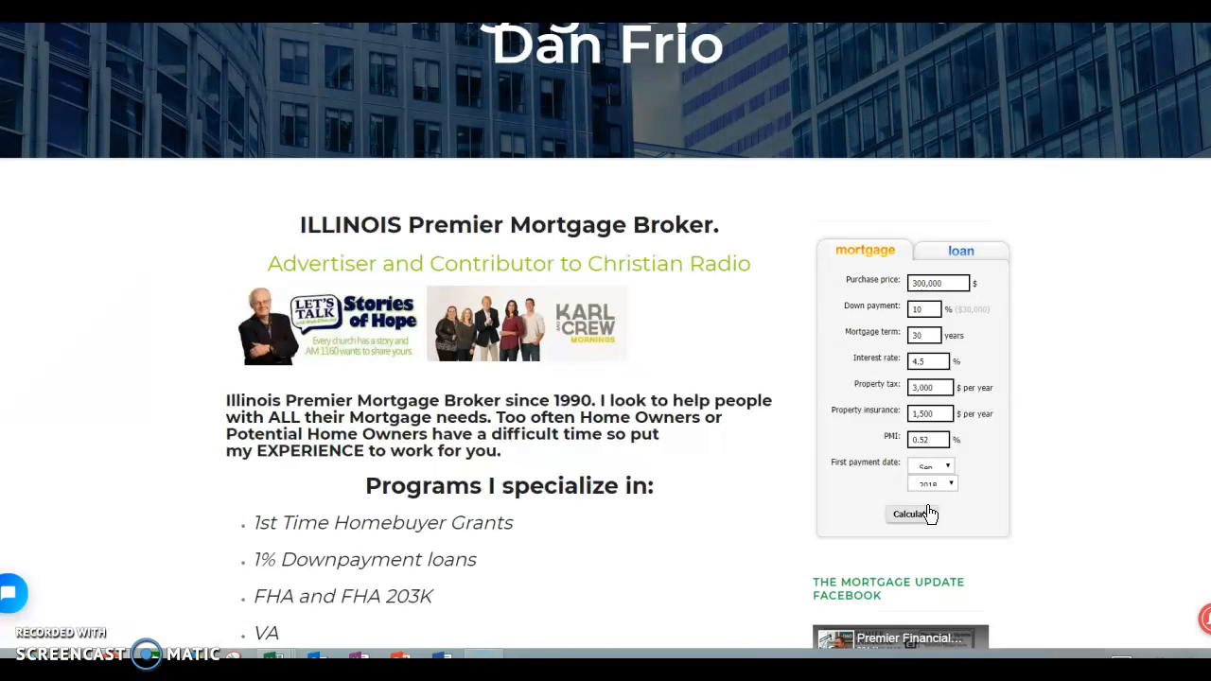
scroll("down", 3)
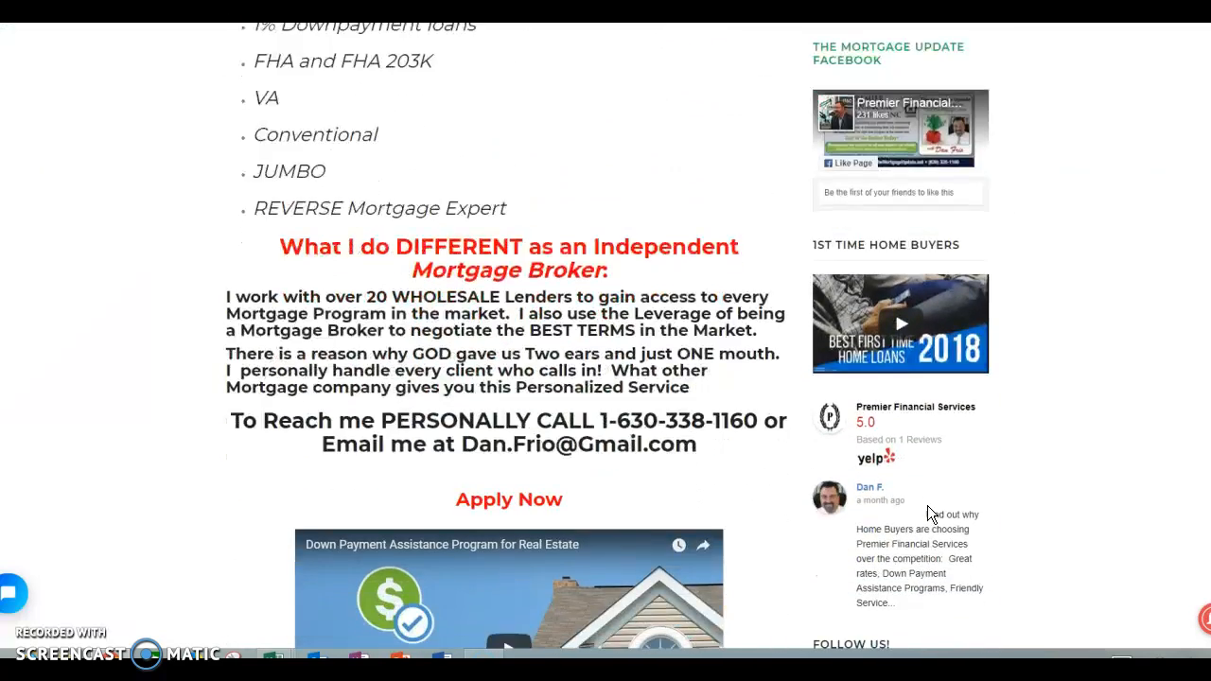
scroll("down", 3)
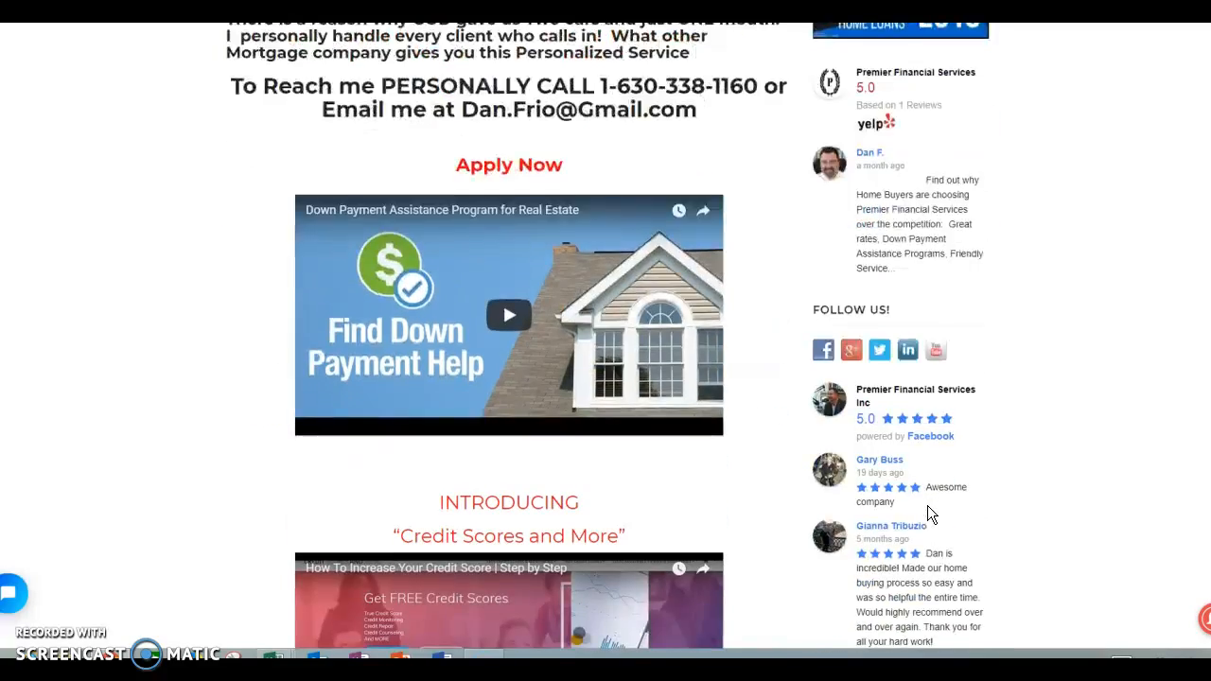
scroll("up", 3)
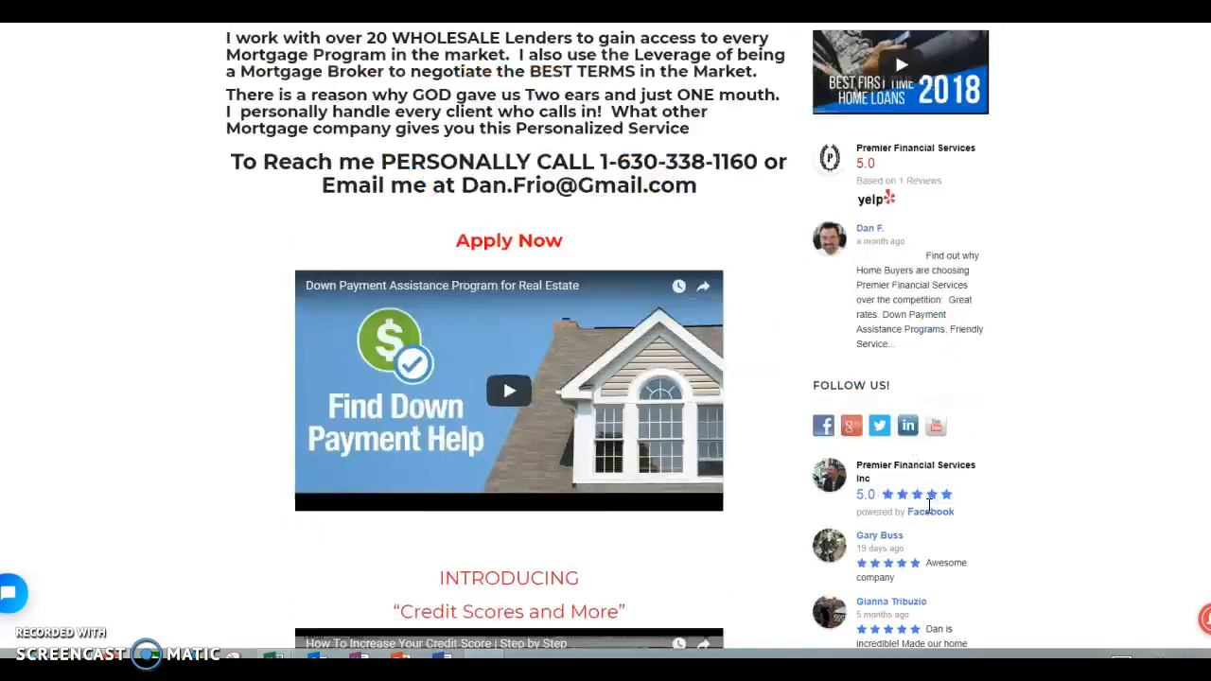
scroll("up", 3)
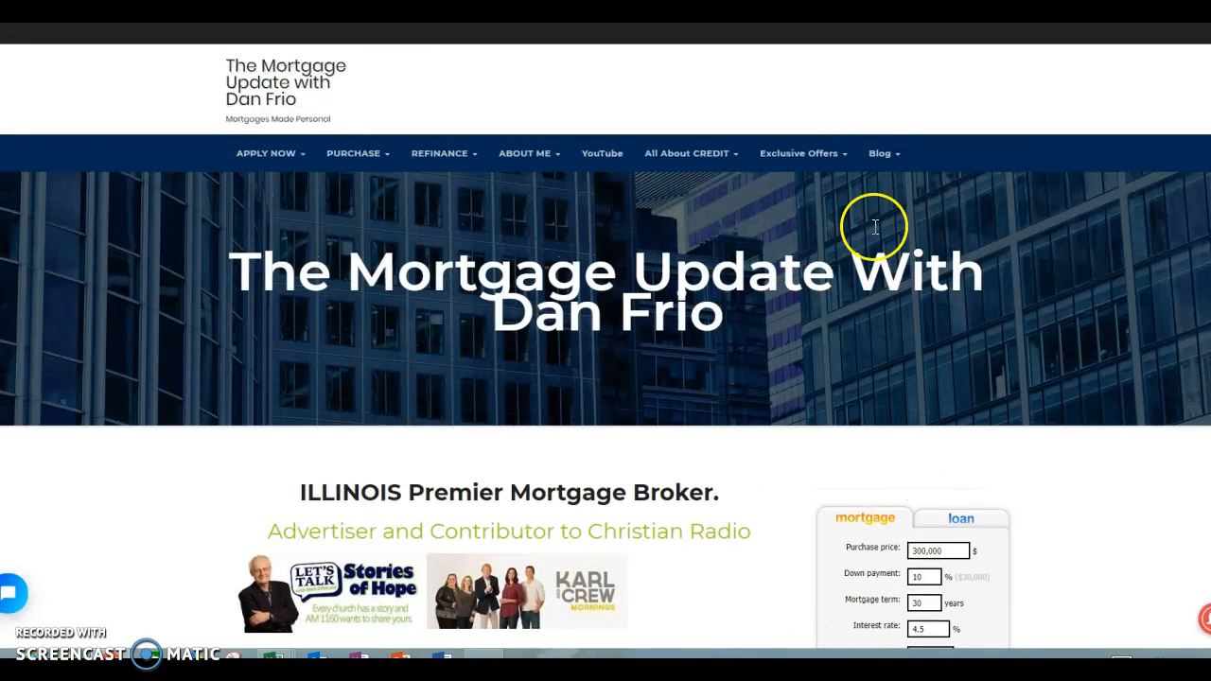
left_click(880, 152)
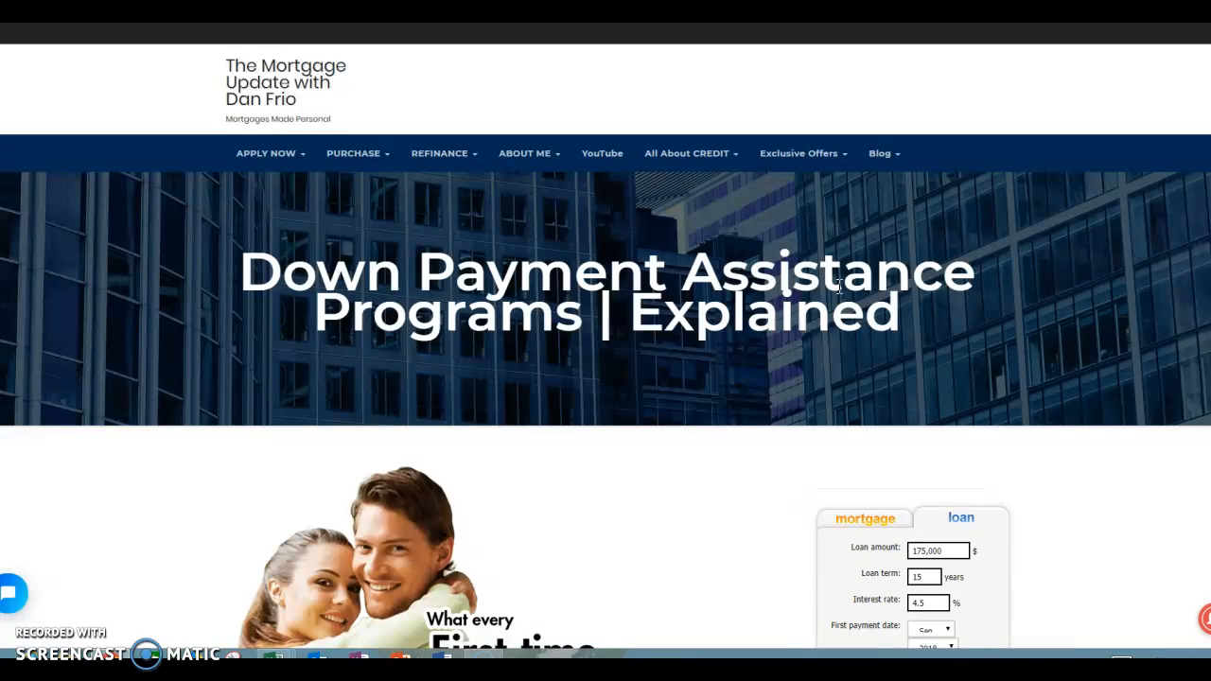
Scroll to the realtor-partner intro and the Down Payment Program benefits bullet list
scroll("down", 3)
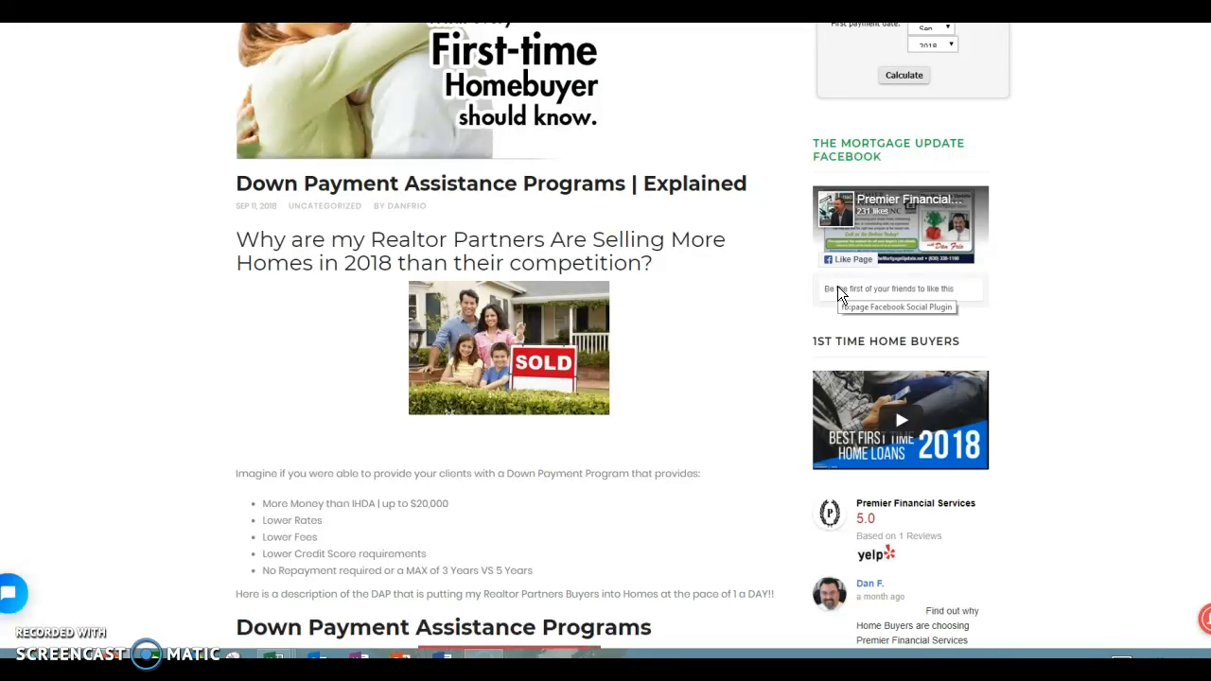
scroll("down", 3)
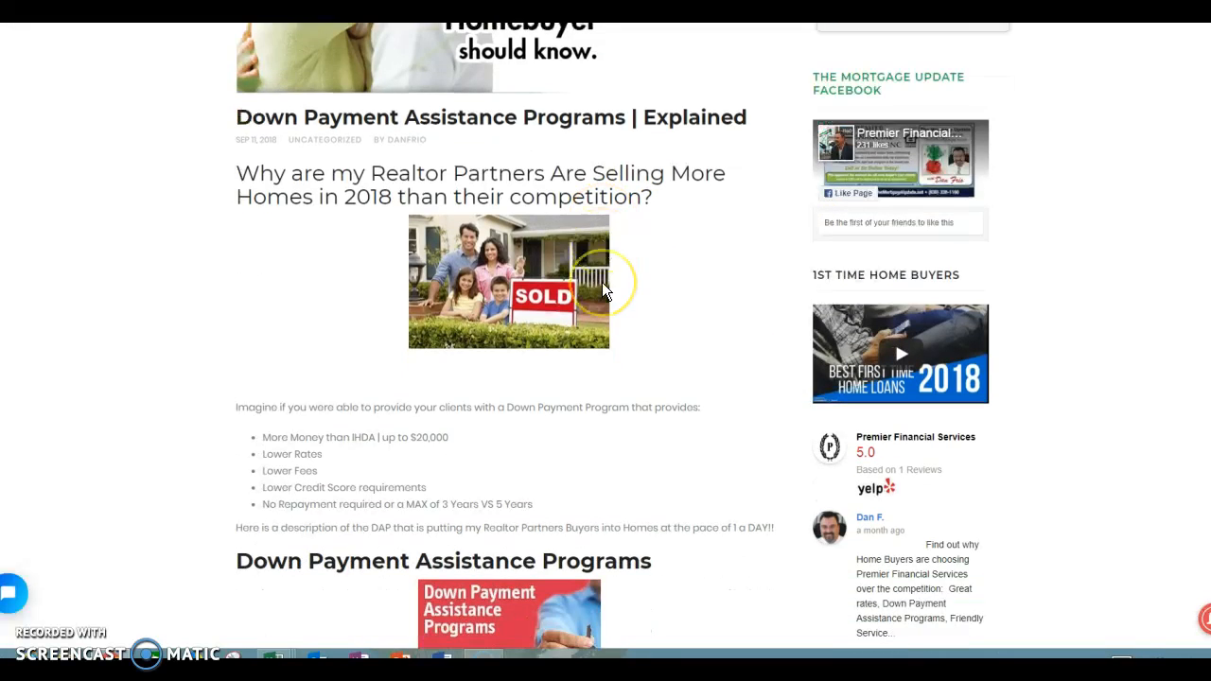
scroll("down", 3)
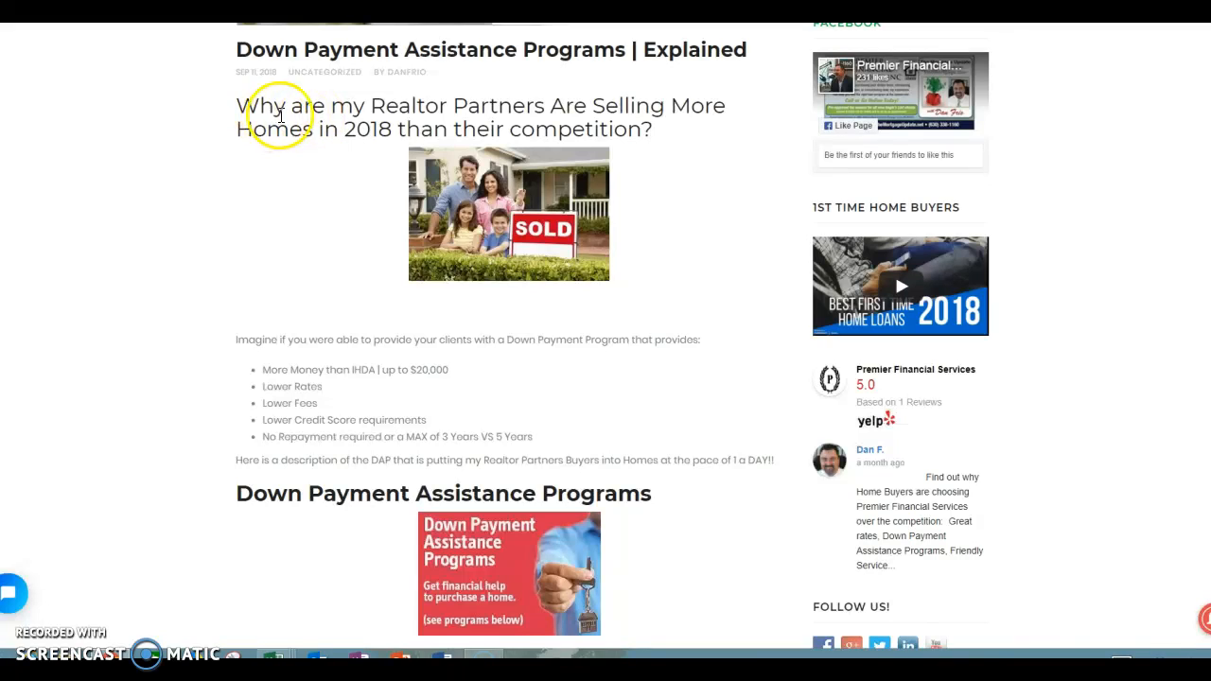
mouse_move(319, 121)
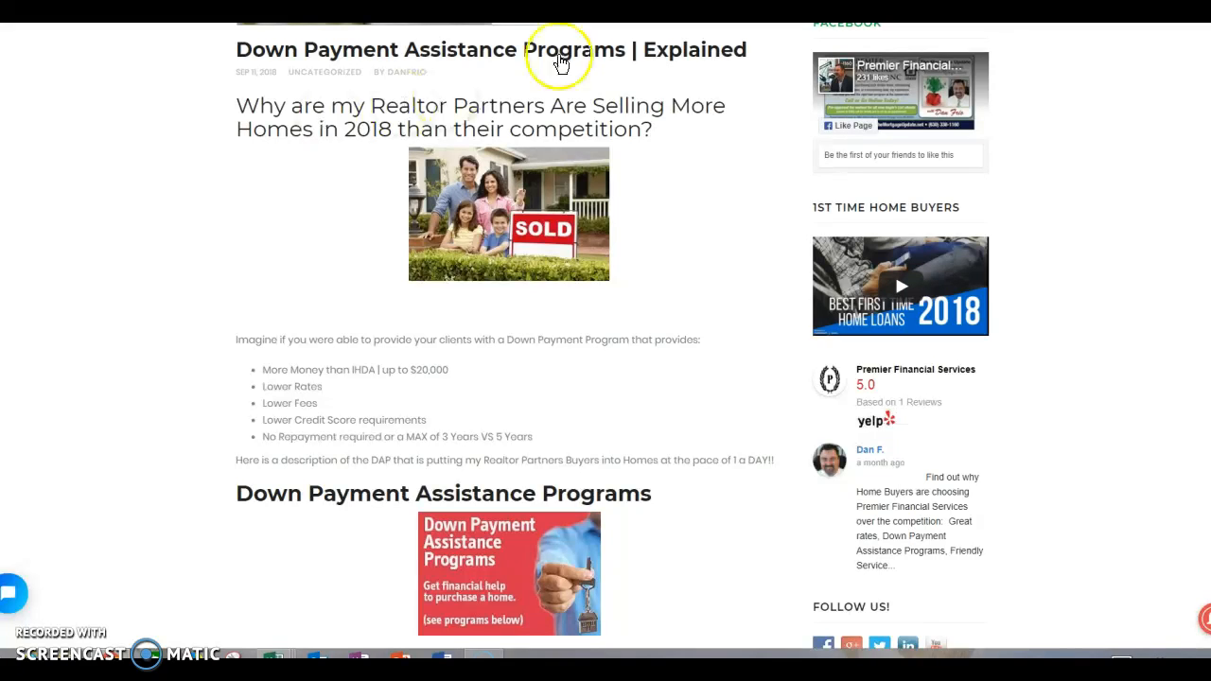
mouse_move(294, 384)
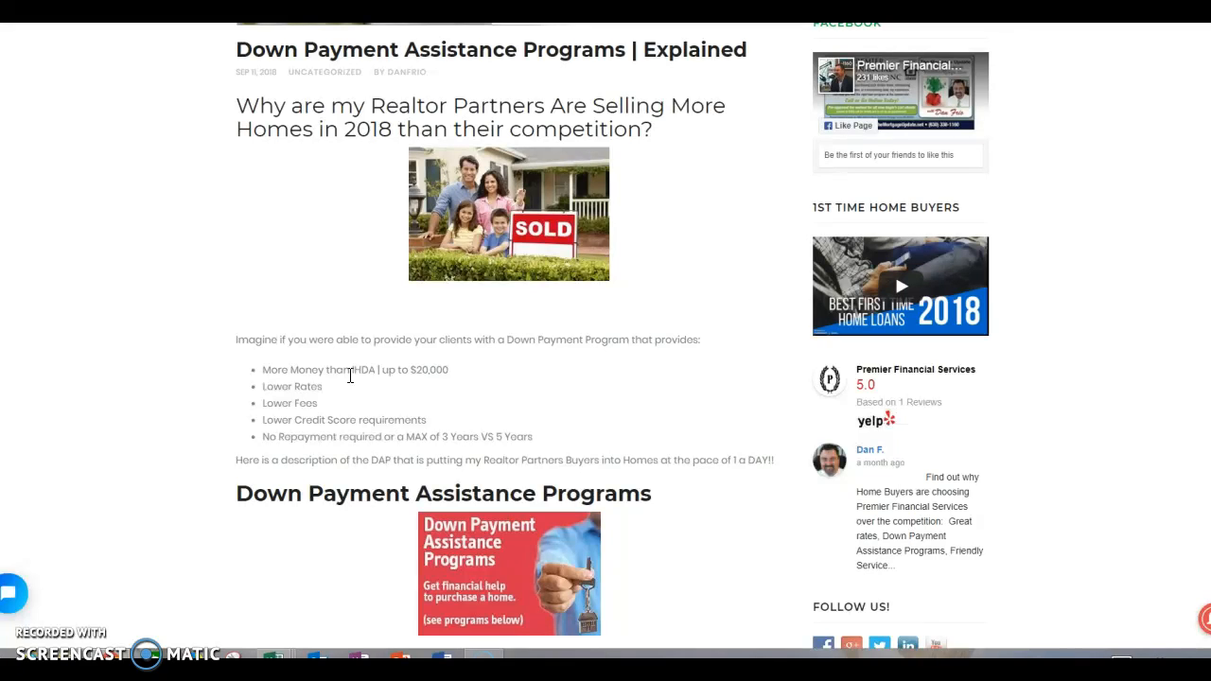
left_click(350, 367)
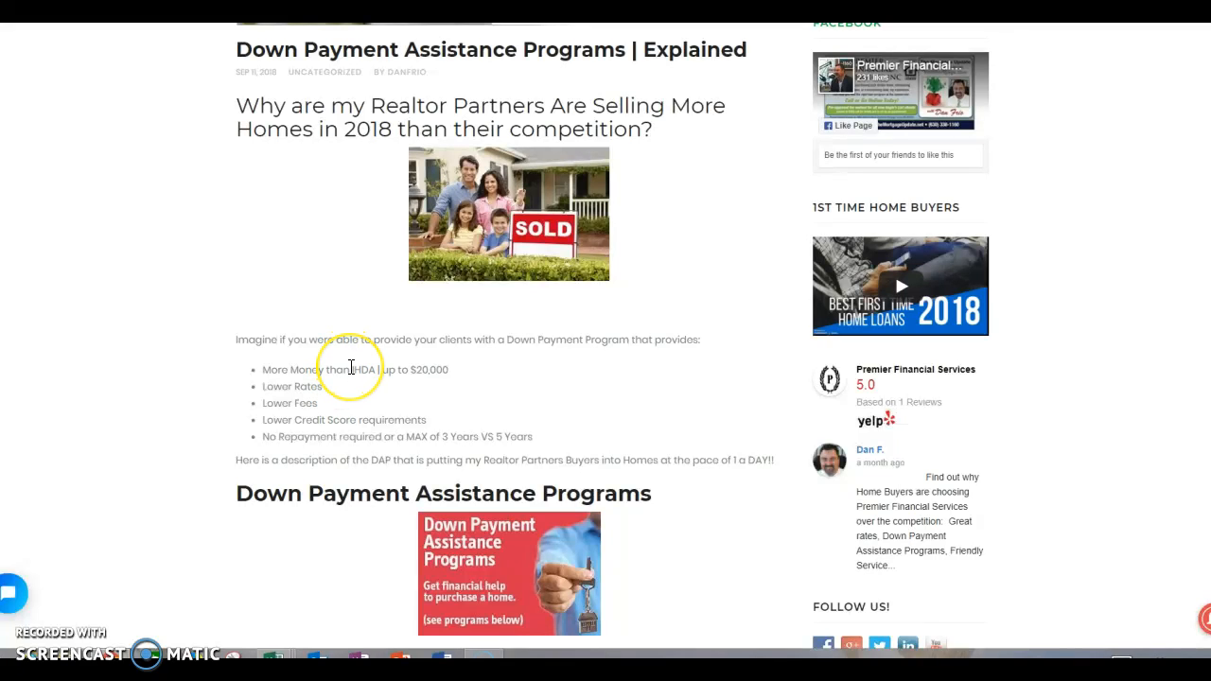
mouse_move(351, 369)
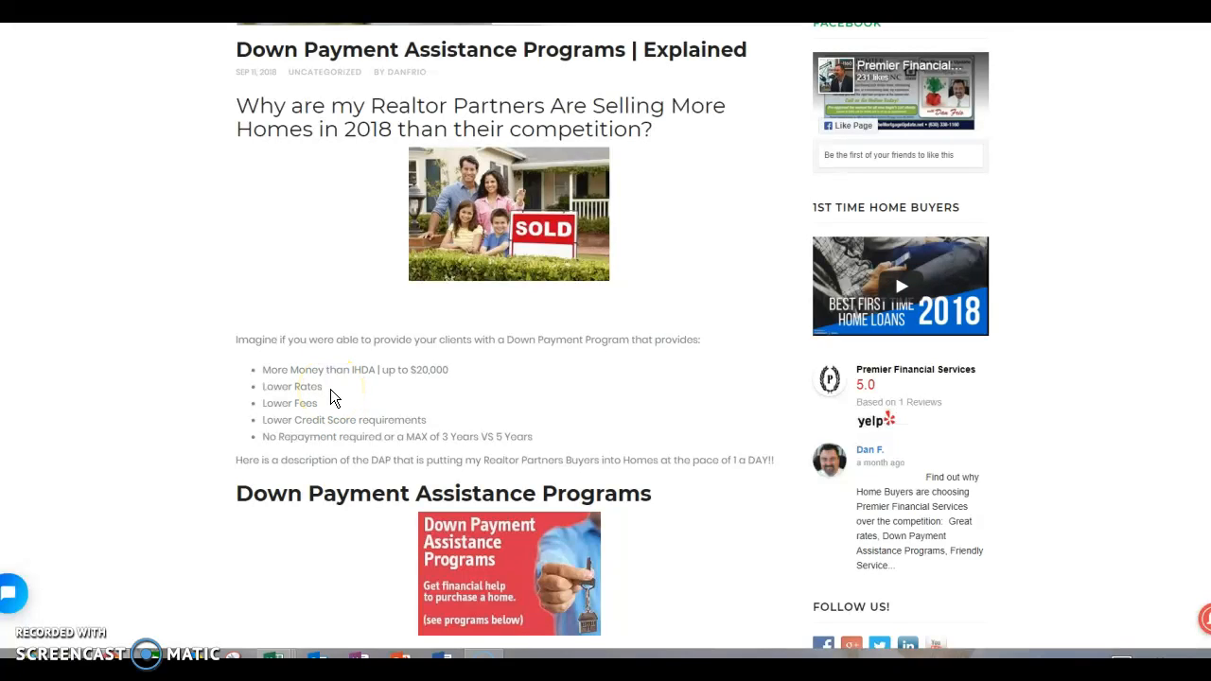
mouse_move(326, 410)
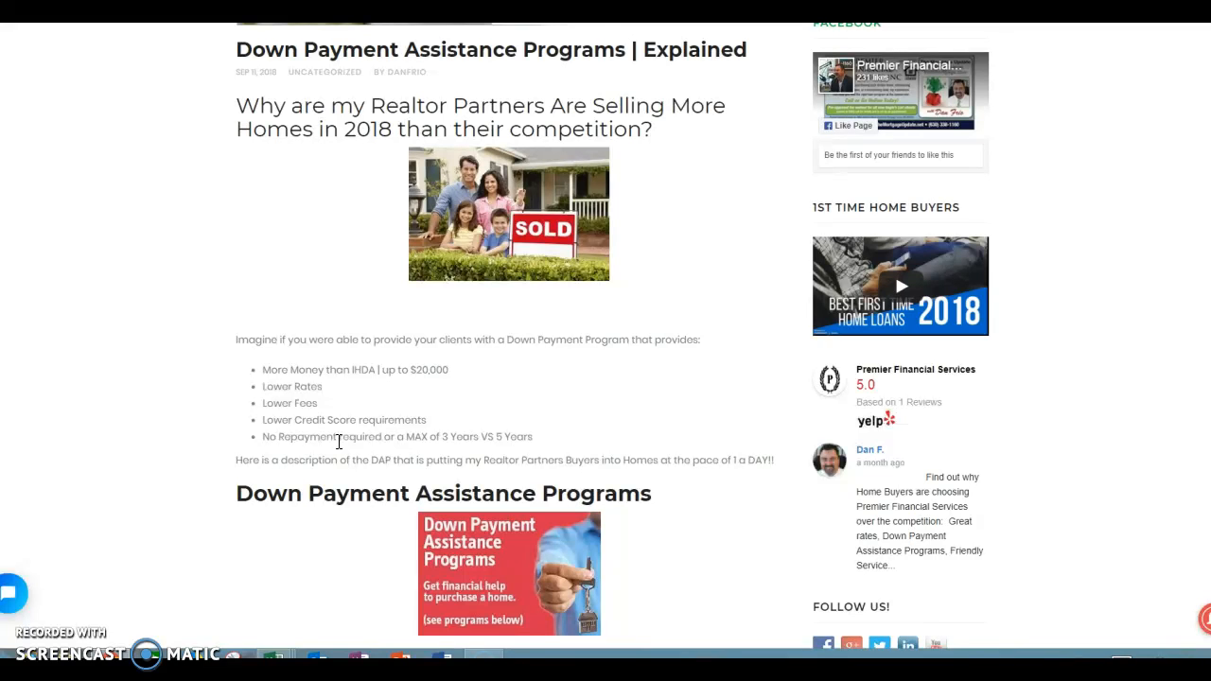
scroll("down", 3)
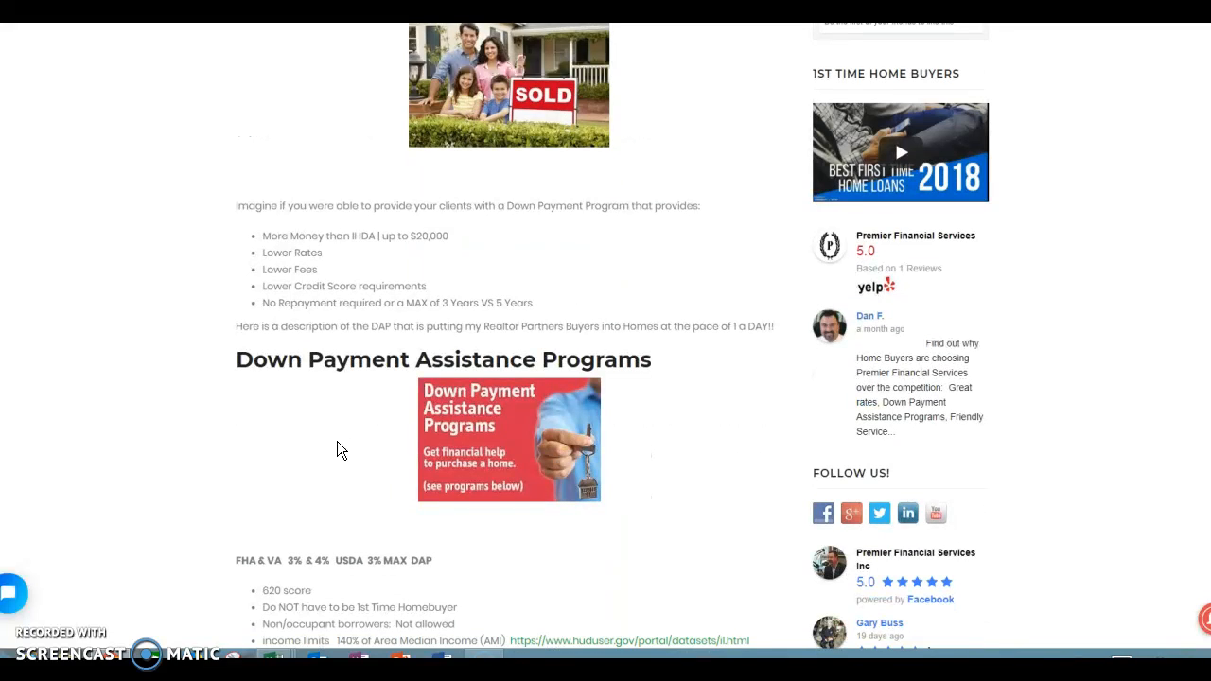
scroll("down", 3)
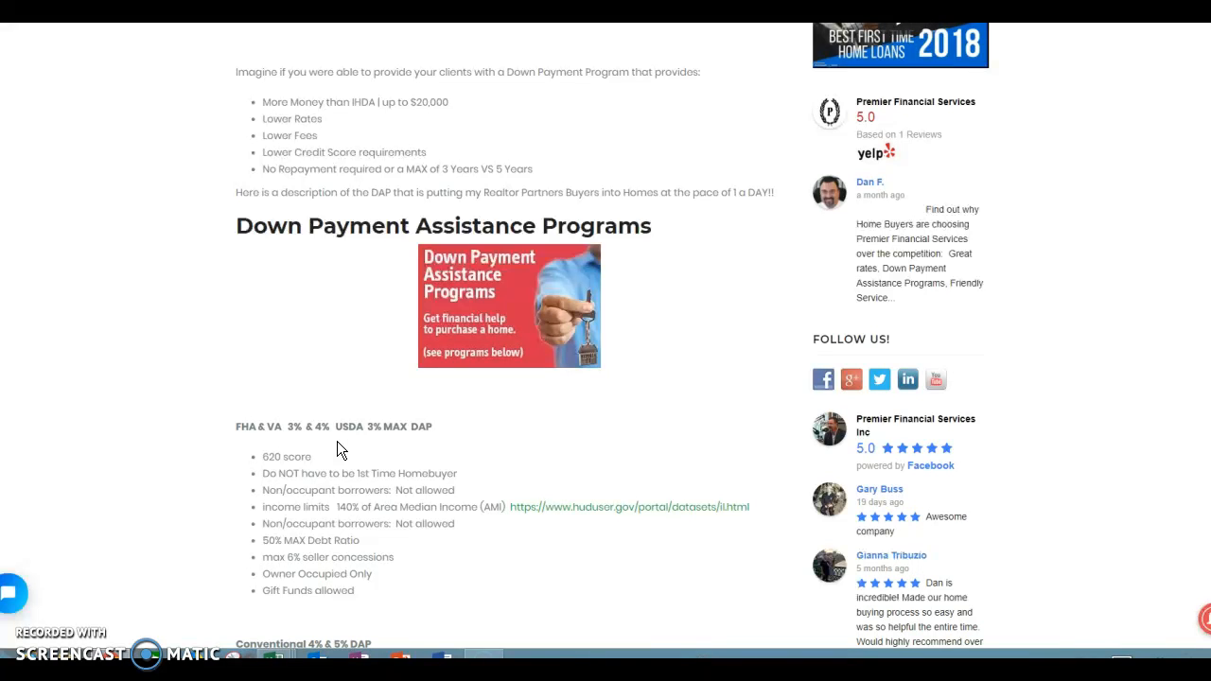
scroll("down", 3)
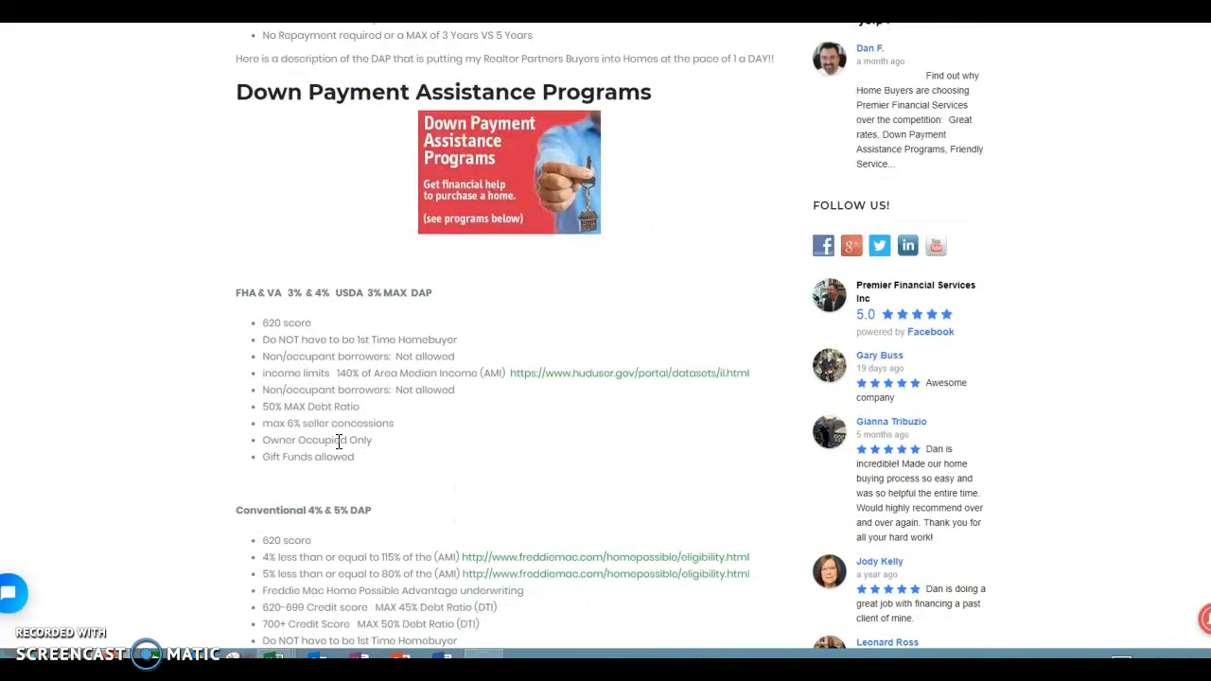
scroll("down", 3)
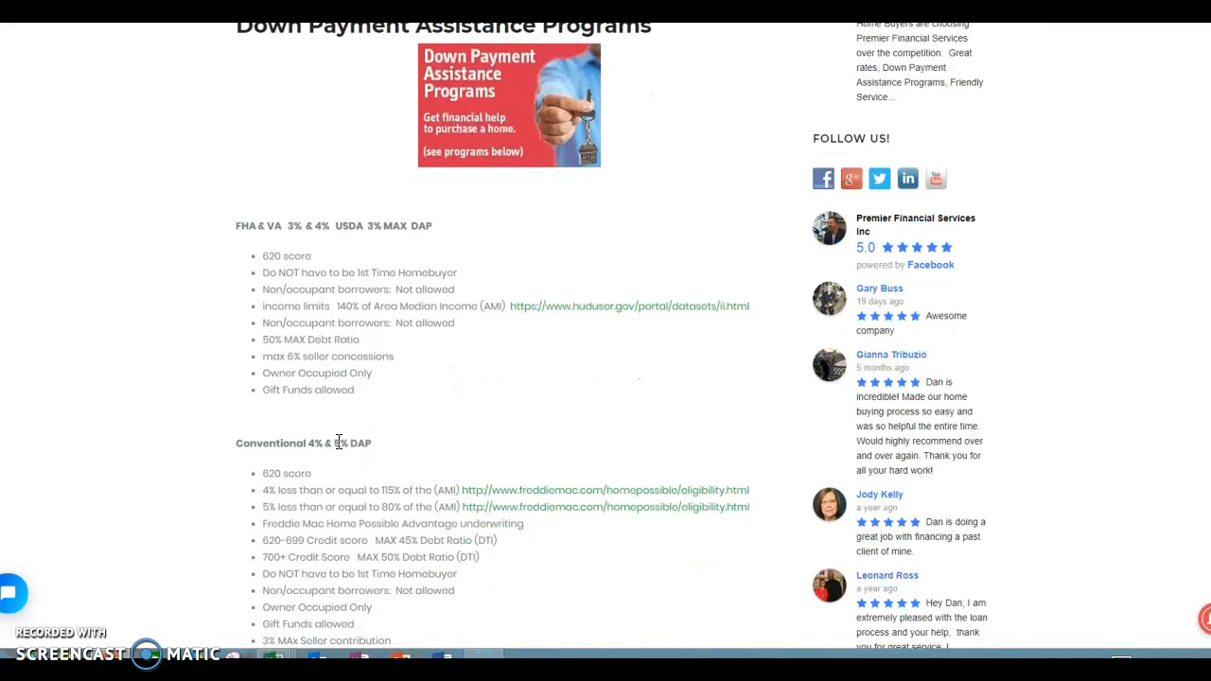
scroll("down", 3)
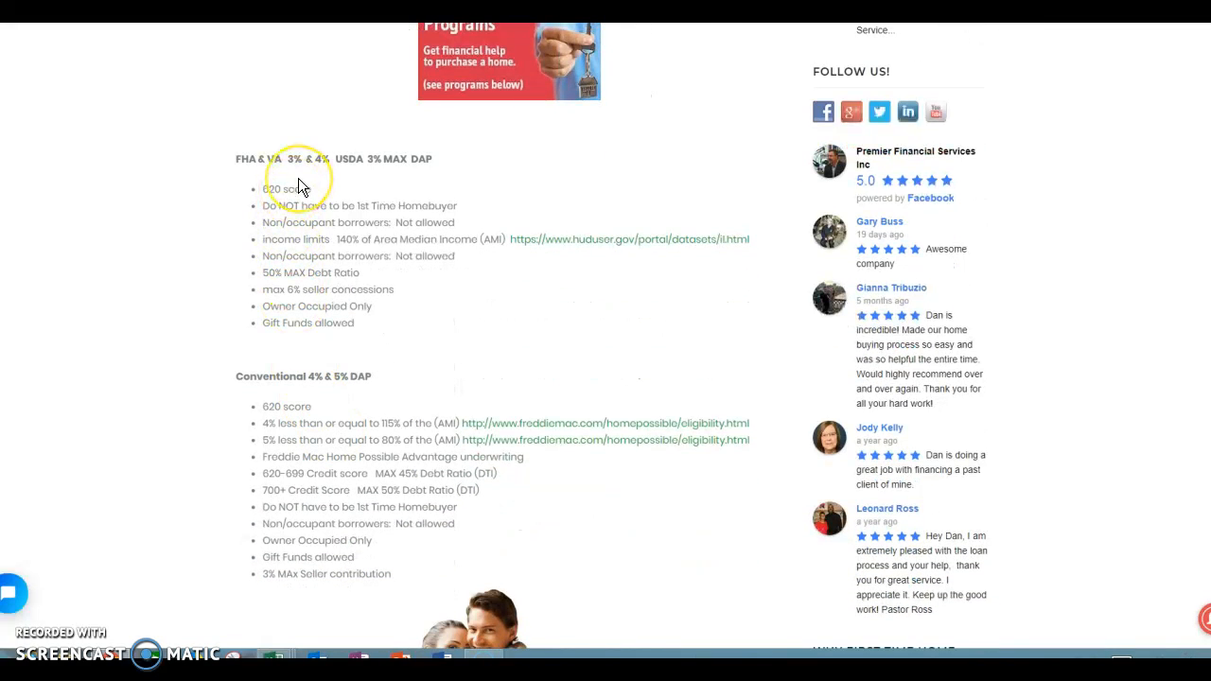
mouse_move(419, 164)
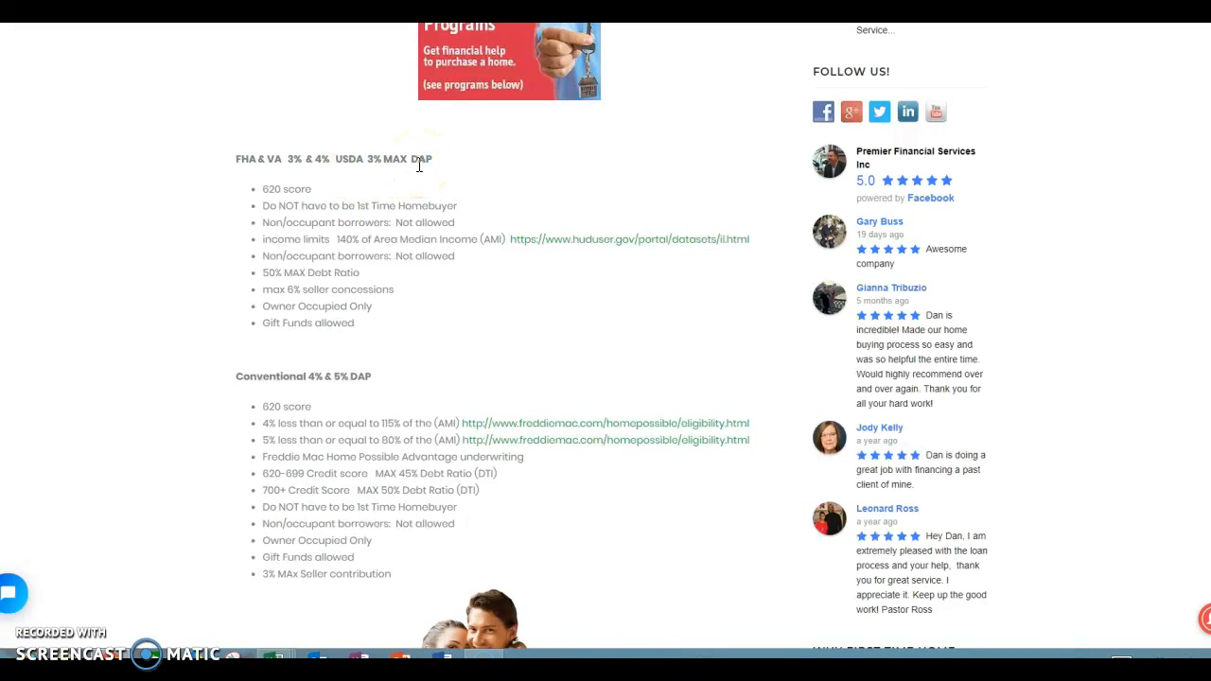
left_click(296, 176)
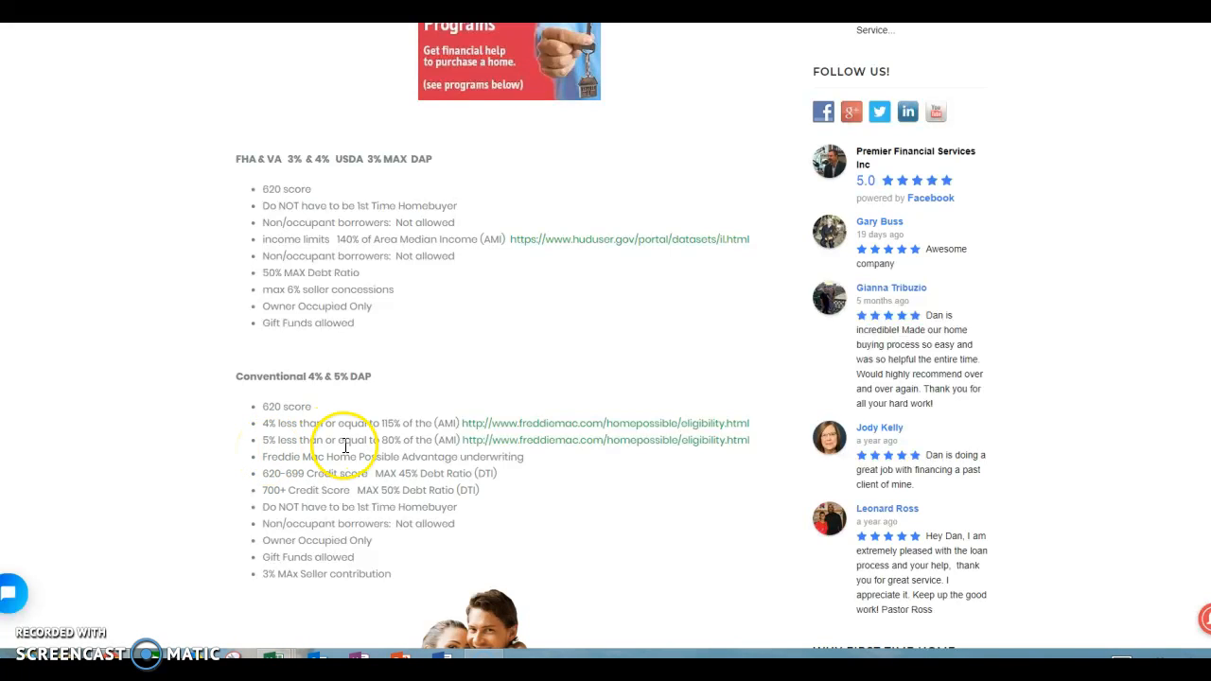
mouse_move(442, 444)
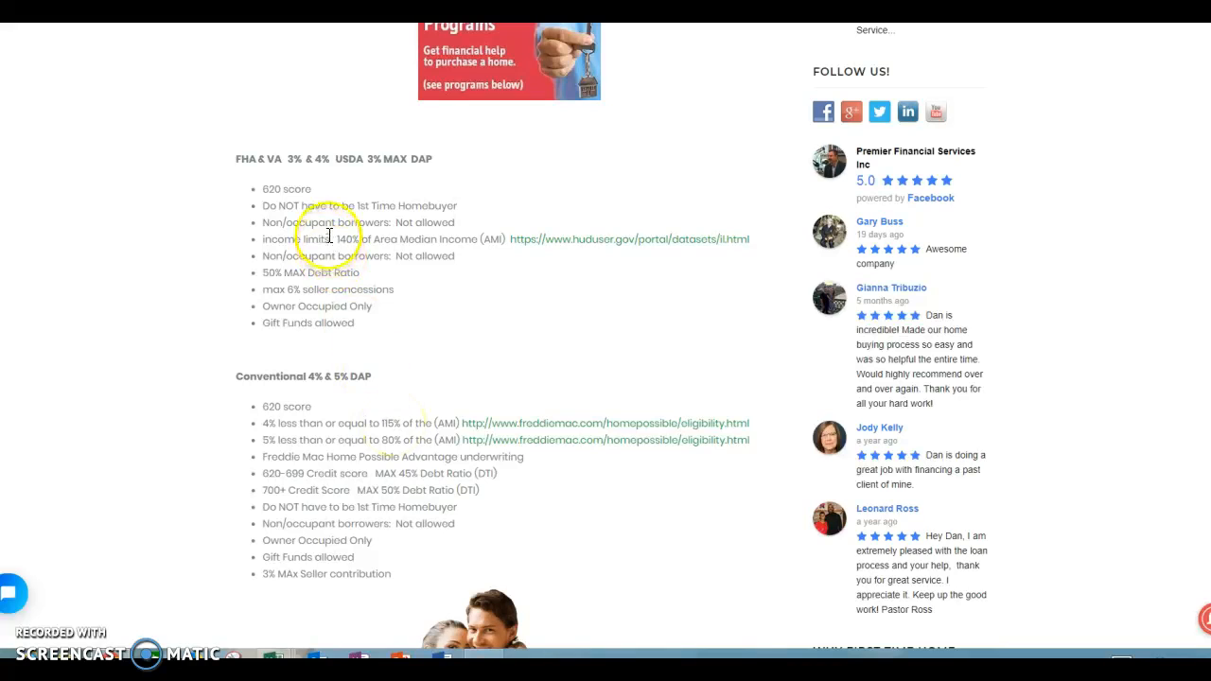
mouse_move(196, 152)
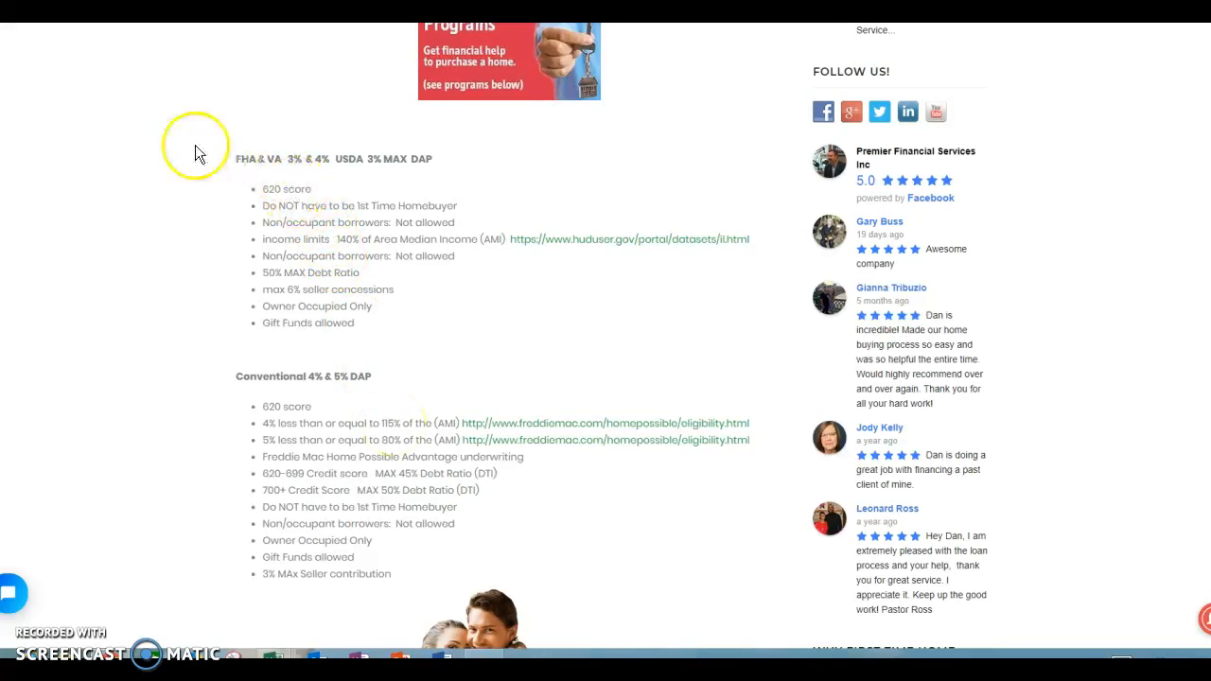
mouse_move(382, 154)
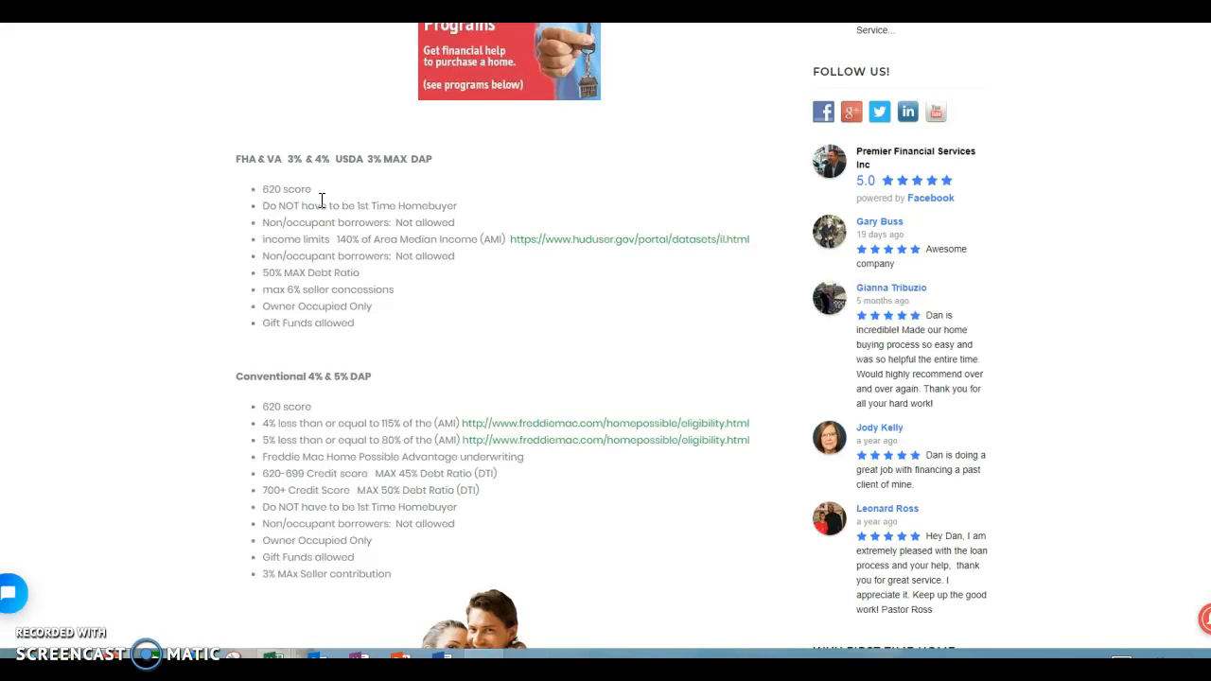
left_click(316, 234)
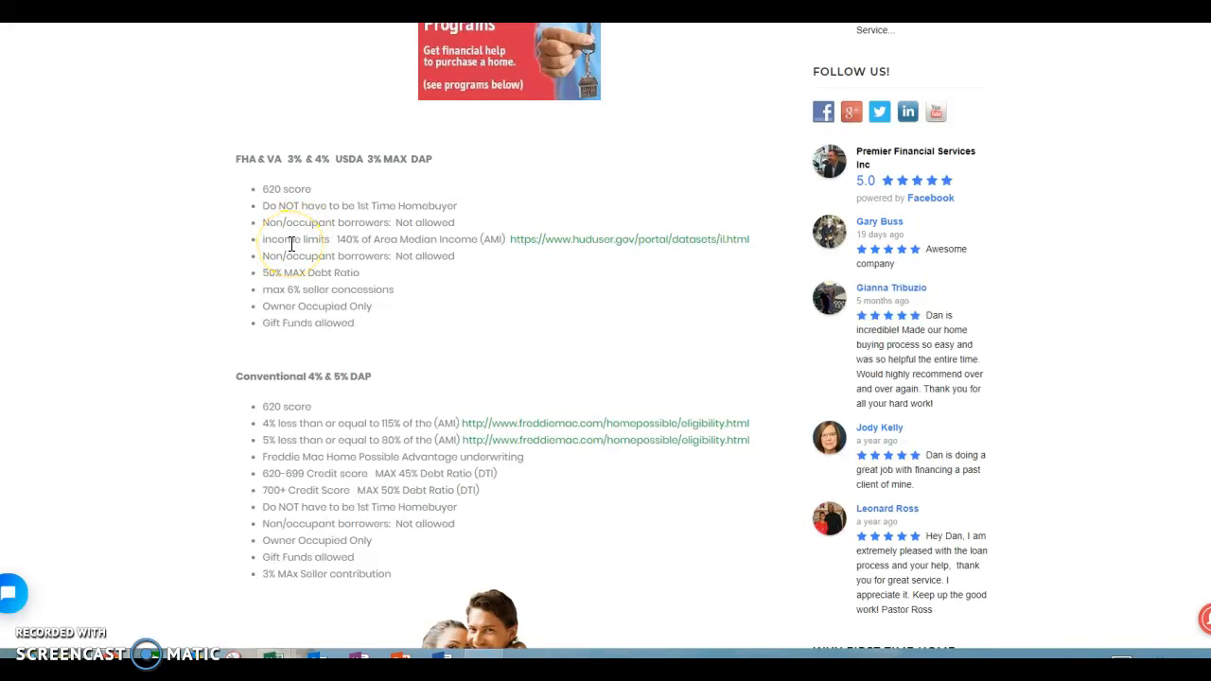
mouse_move(567, 256)
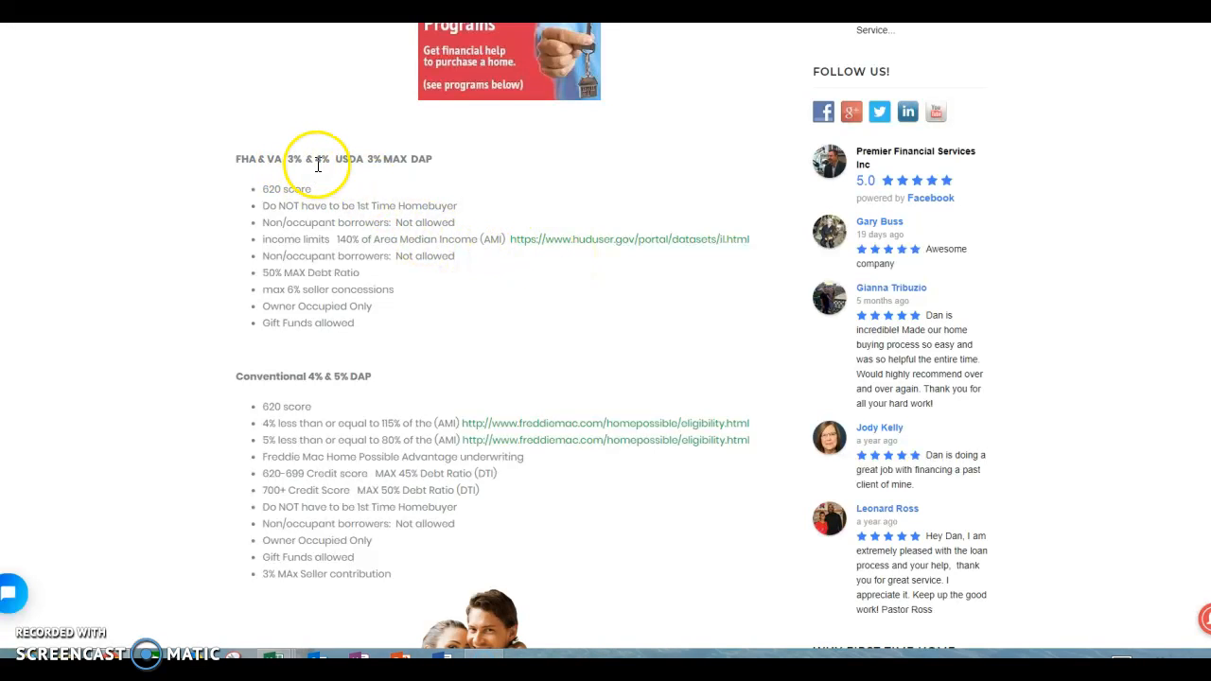
mouse_move(591, 246)
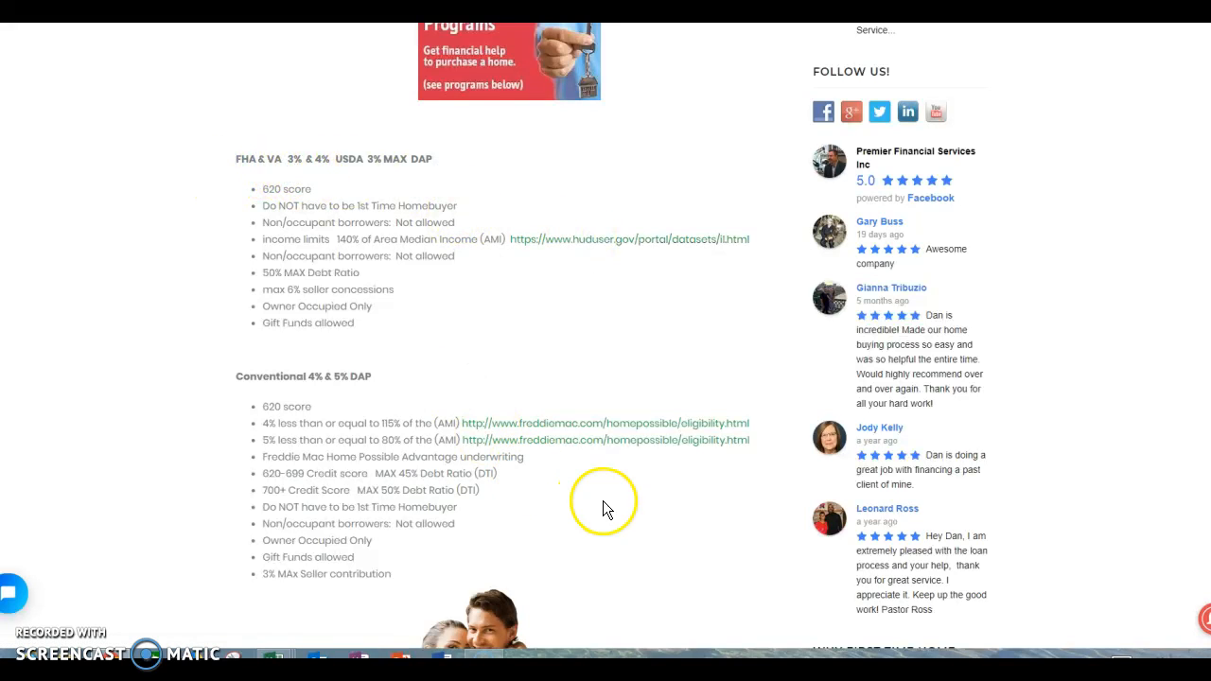
mouse_move(380, 277)
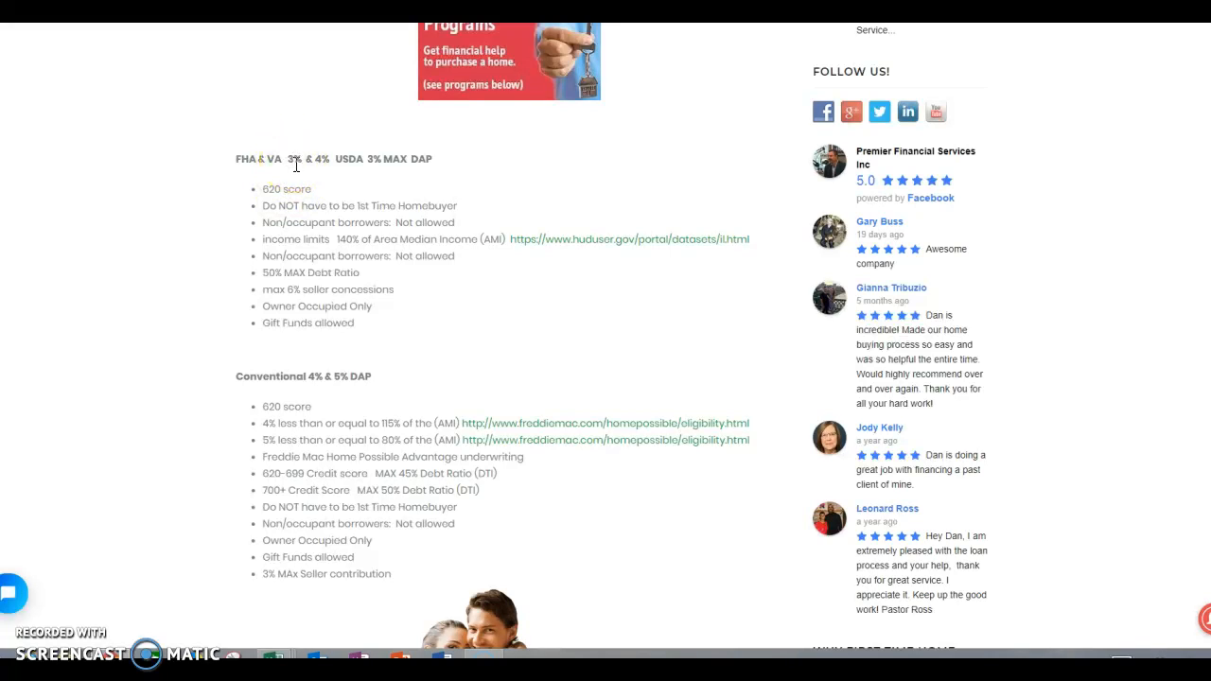
mouse_move(297, 174)
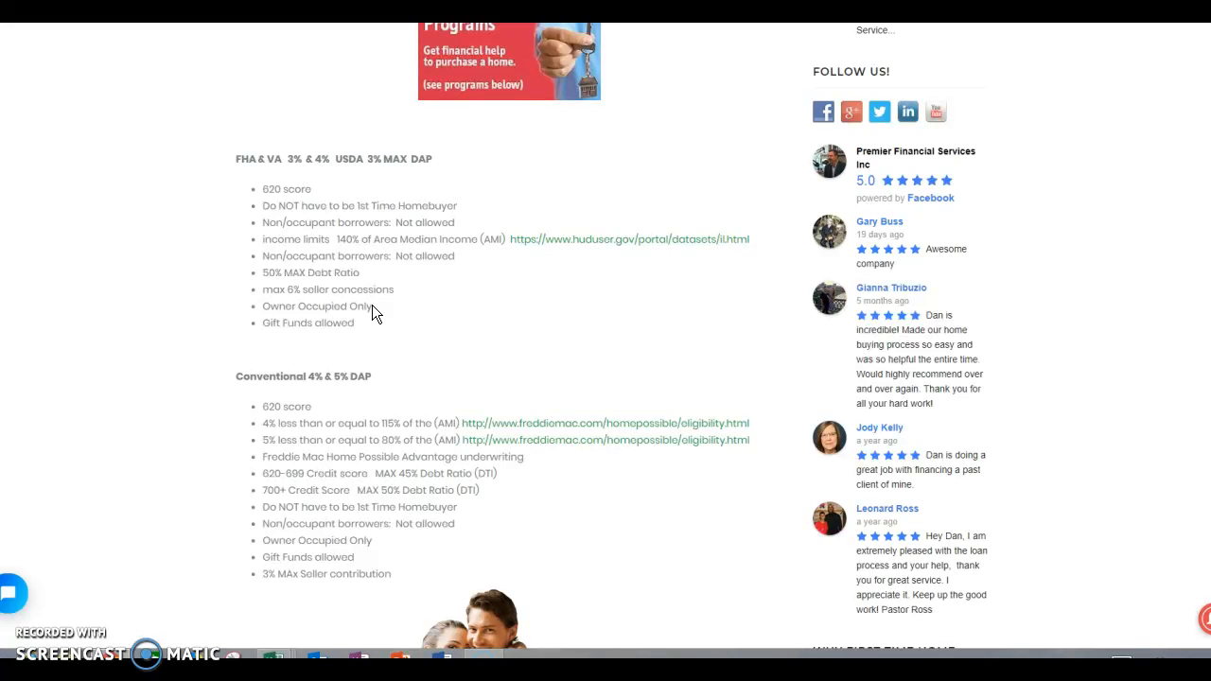
left_click(347, 337)
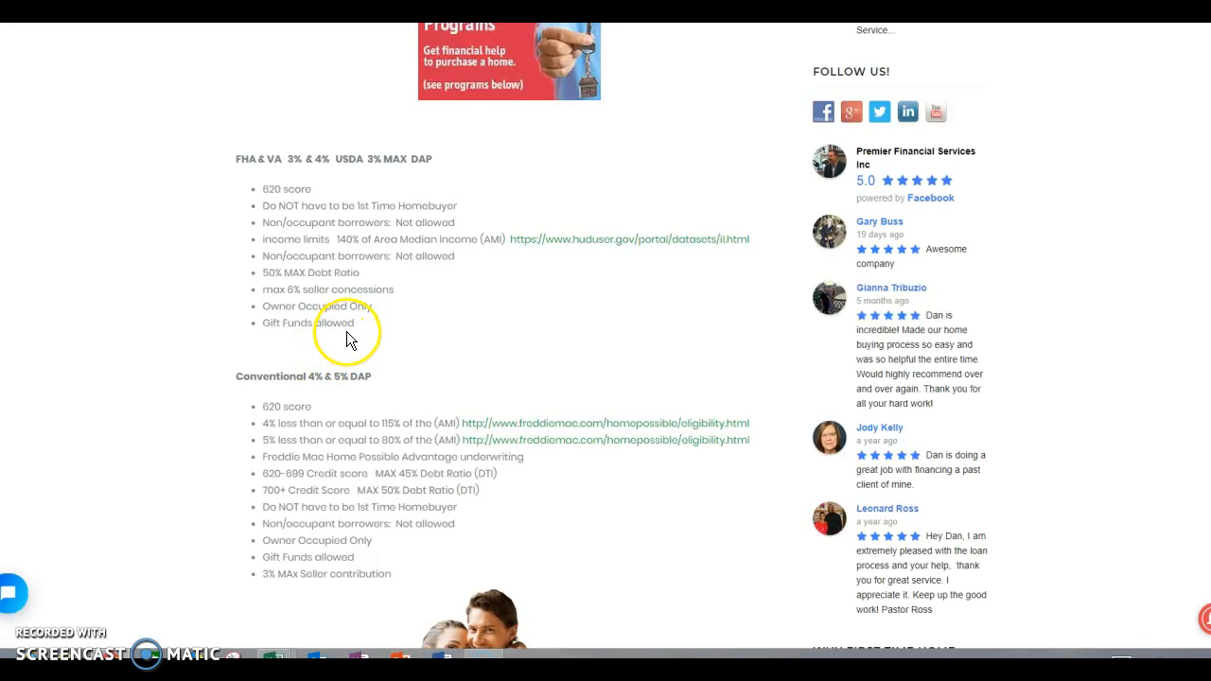
mouse_move(359, 328)
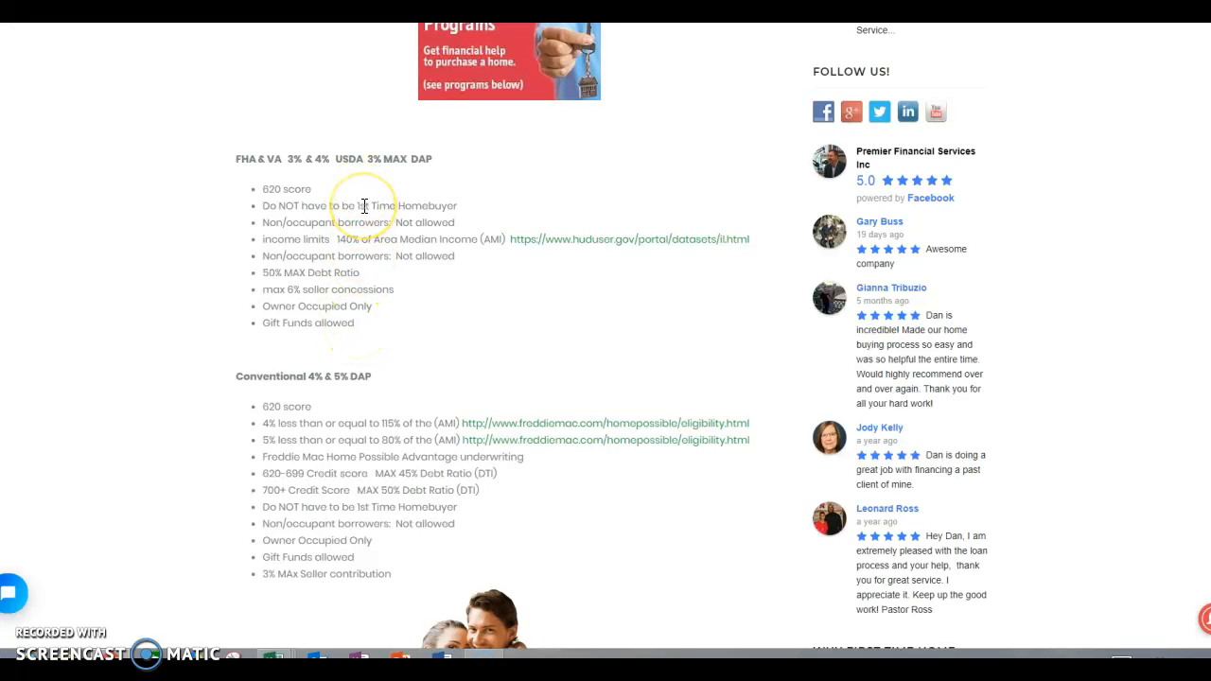
mouse_move(354, 250)
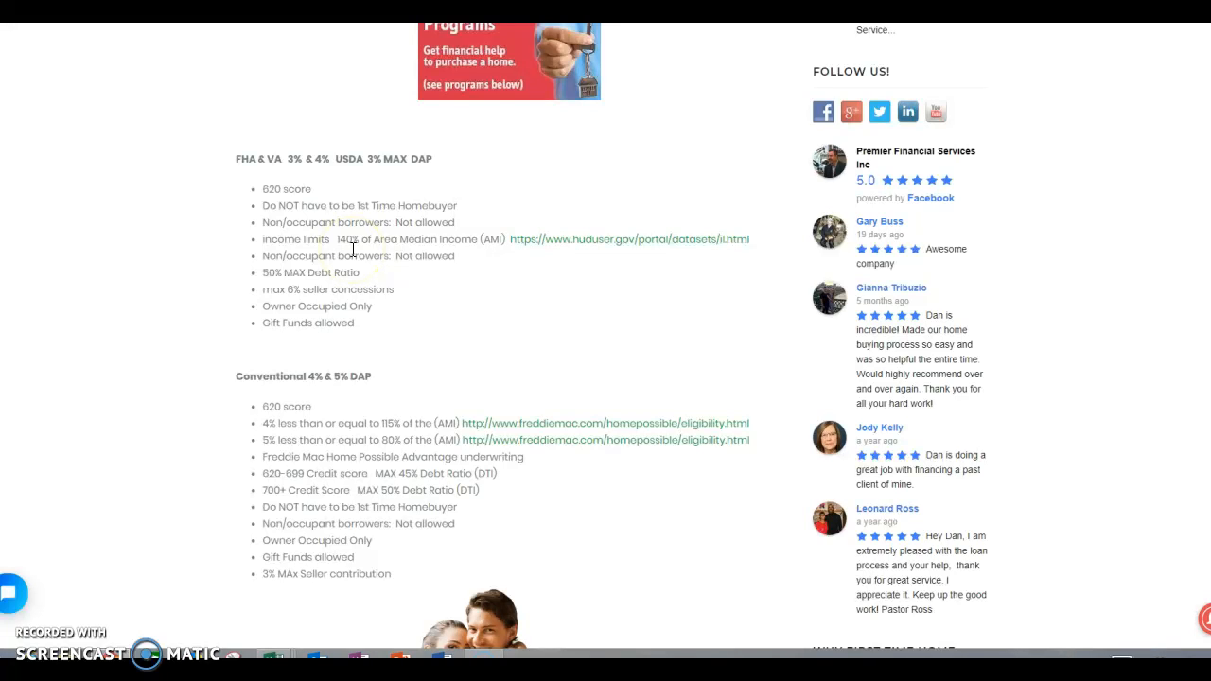
Scroll until the full Conventional 4% & 5% DAP list and the Power Purchase 2% Grant heading show
scroll("down", 3)
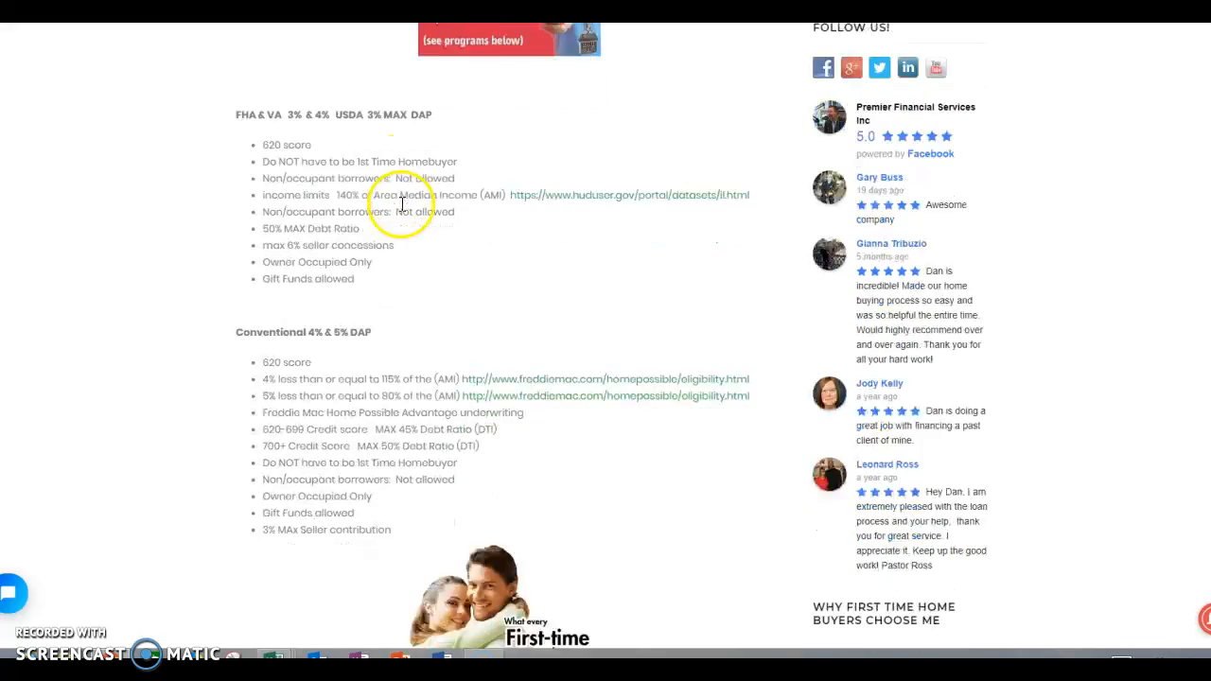
scroll("down", 3)
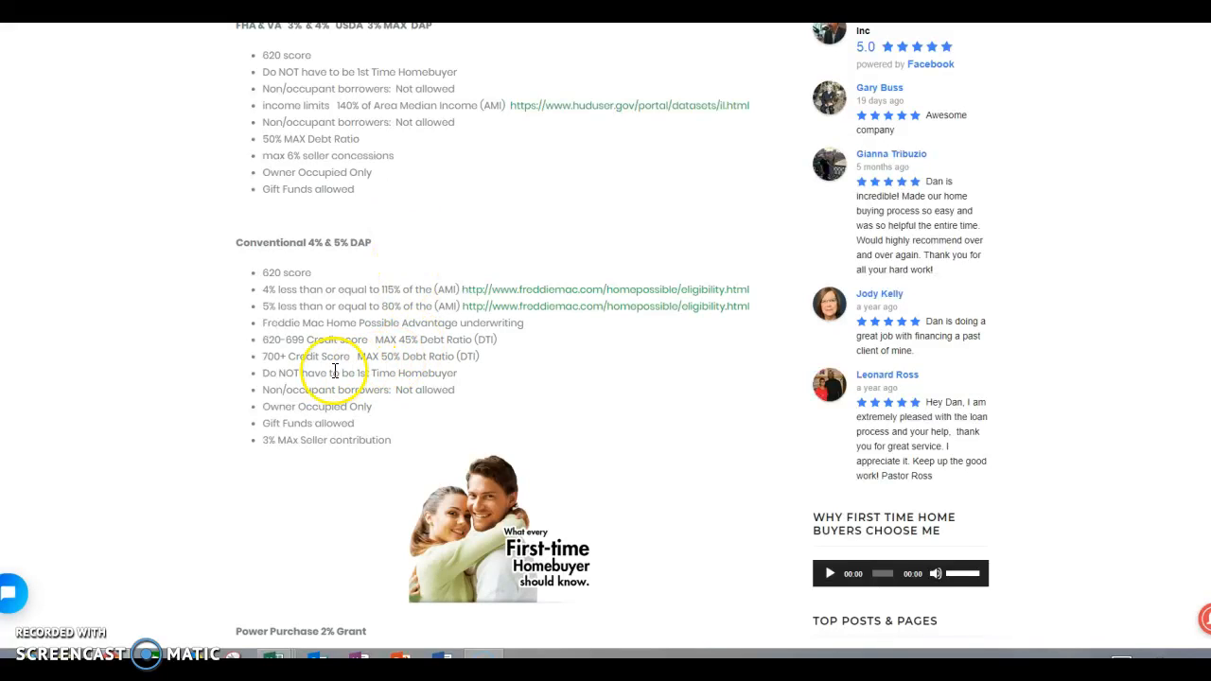
mouse_move(291, 358)
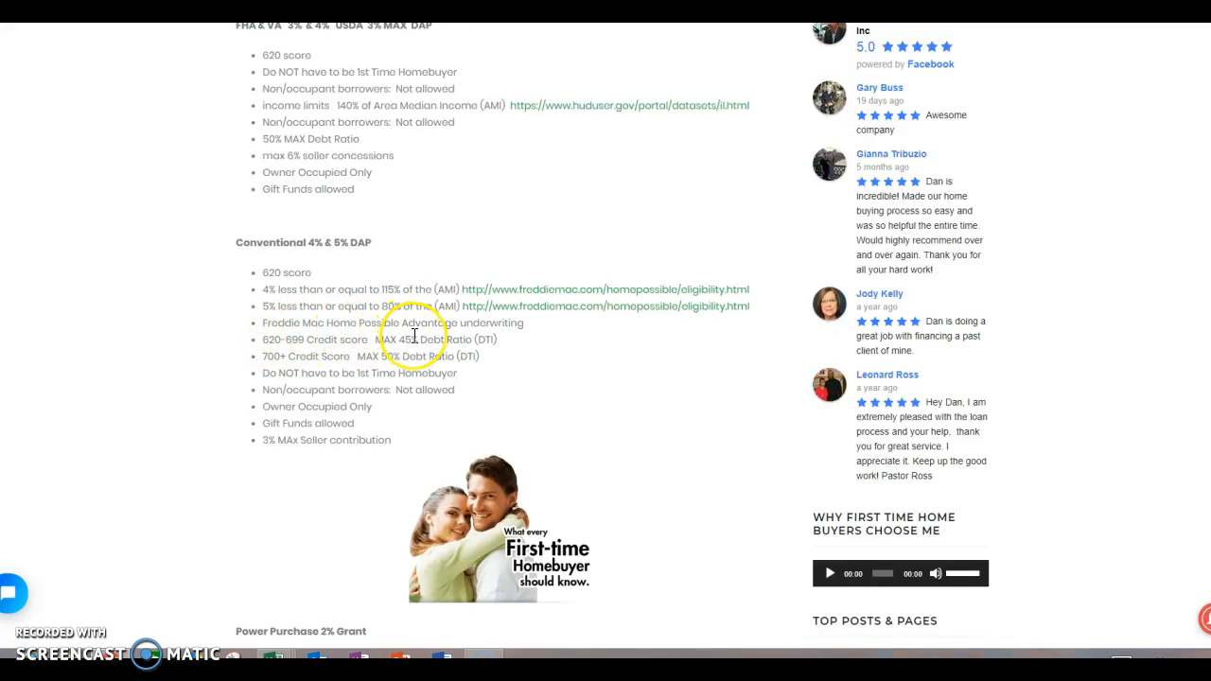
mouse_move(317, 367)
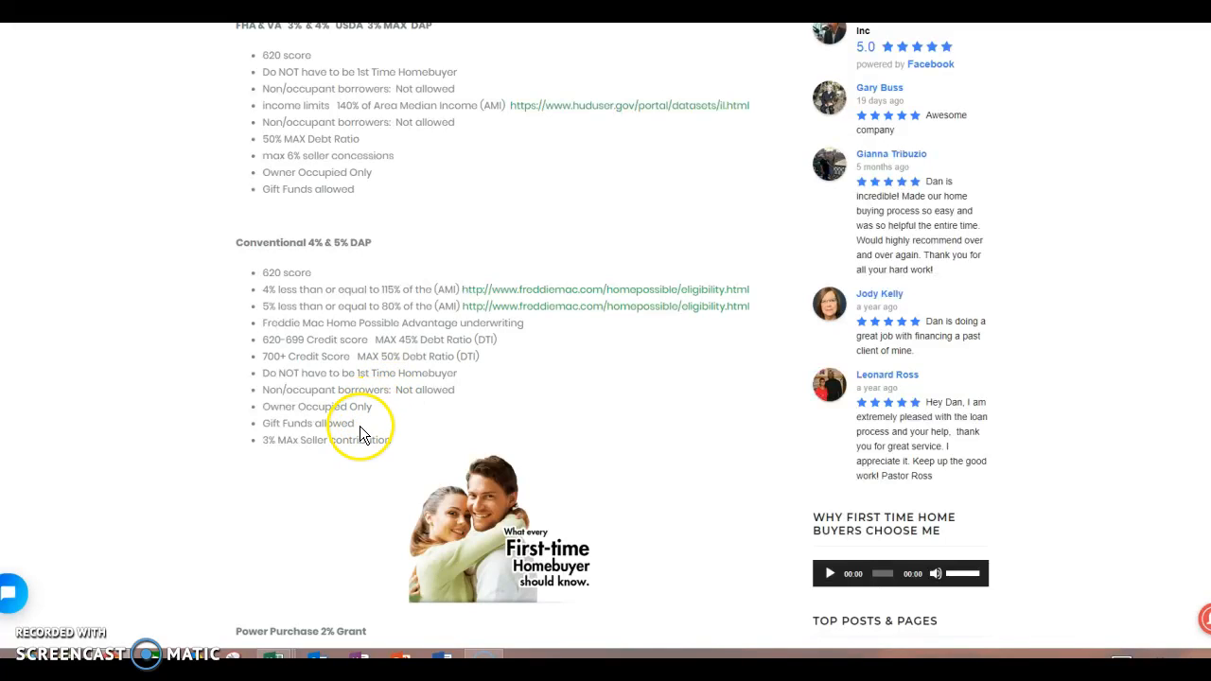
mouse_move(281, 456)
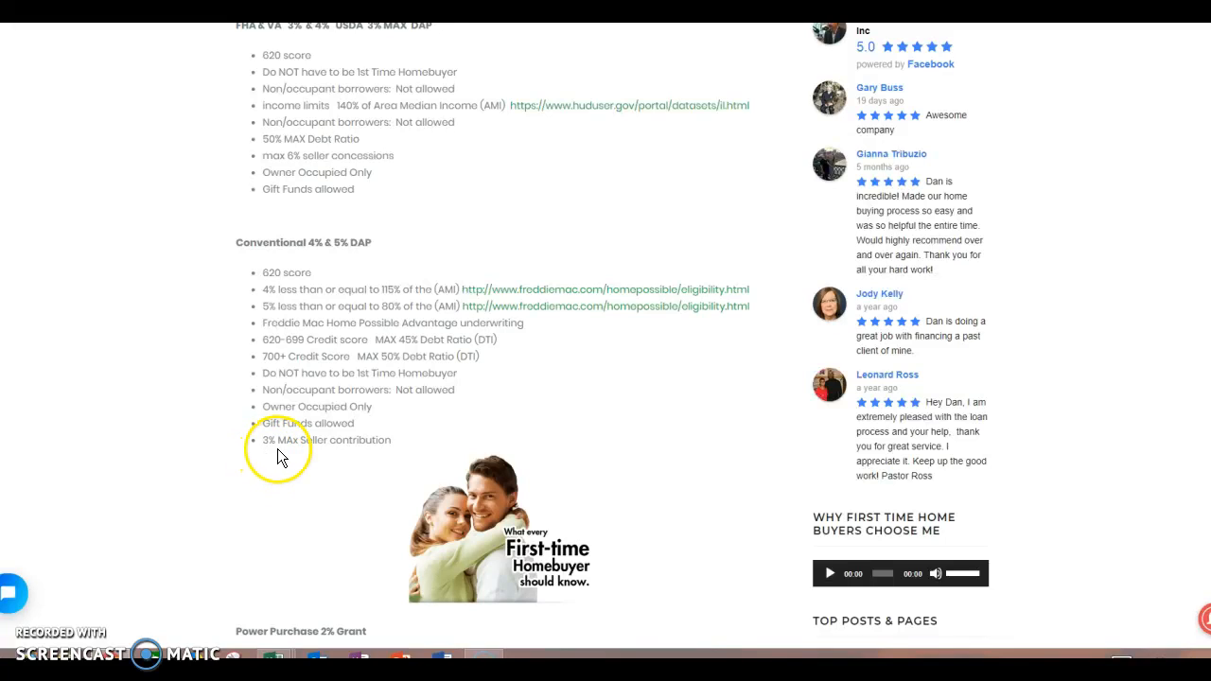
mouse_move(395, 457)
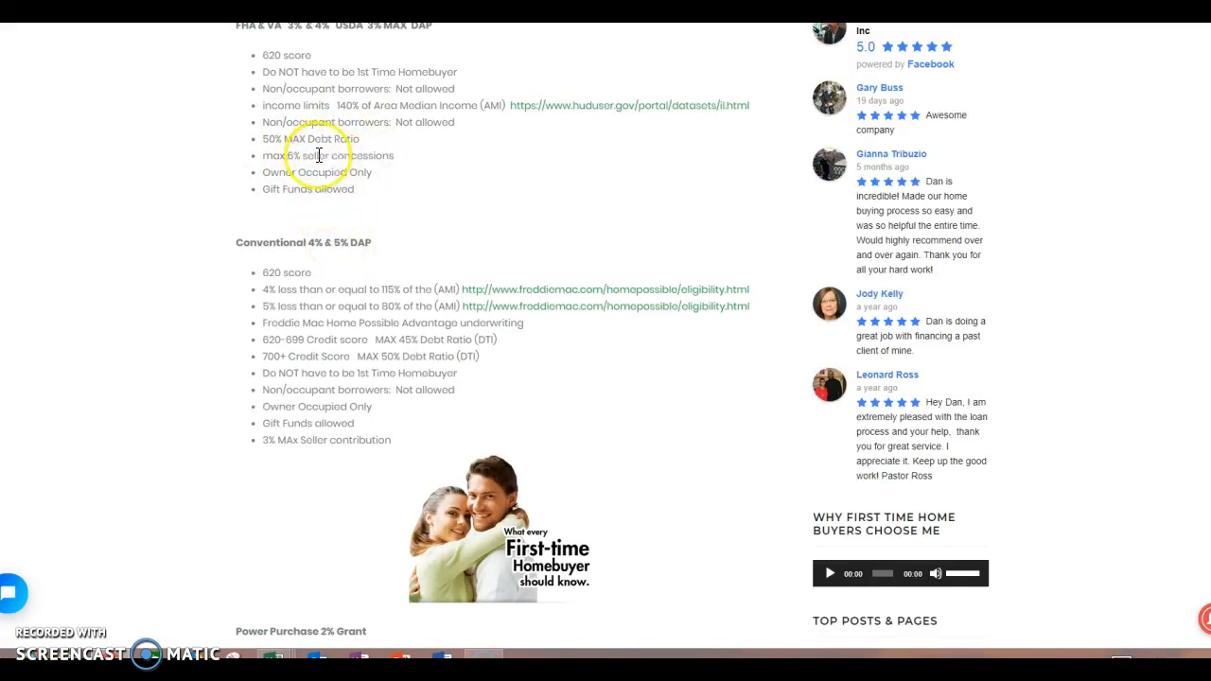
Scroll to the Power Purchase 2% Grant requirement list above the Apply Now link
scroll("down", 3)
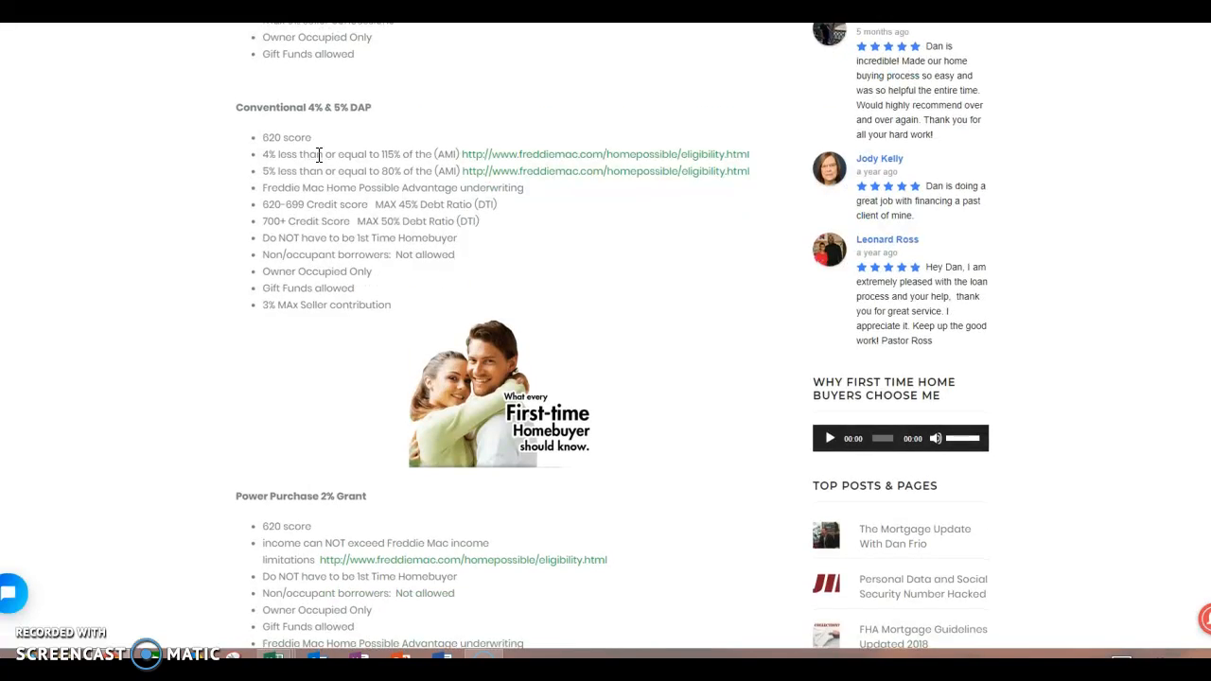
scroll("down", 3)
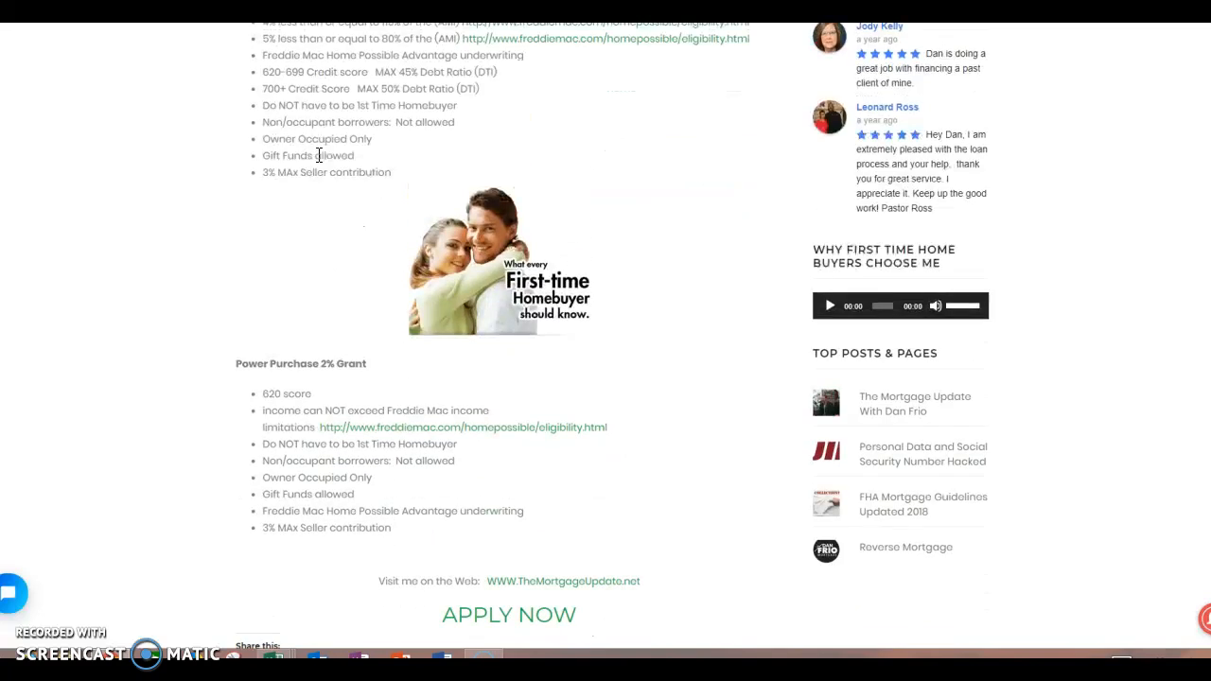
scroll("down", 3)
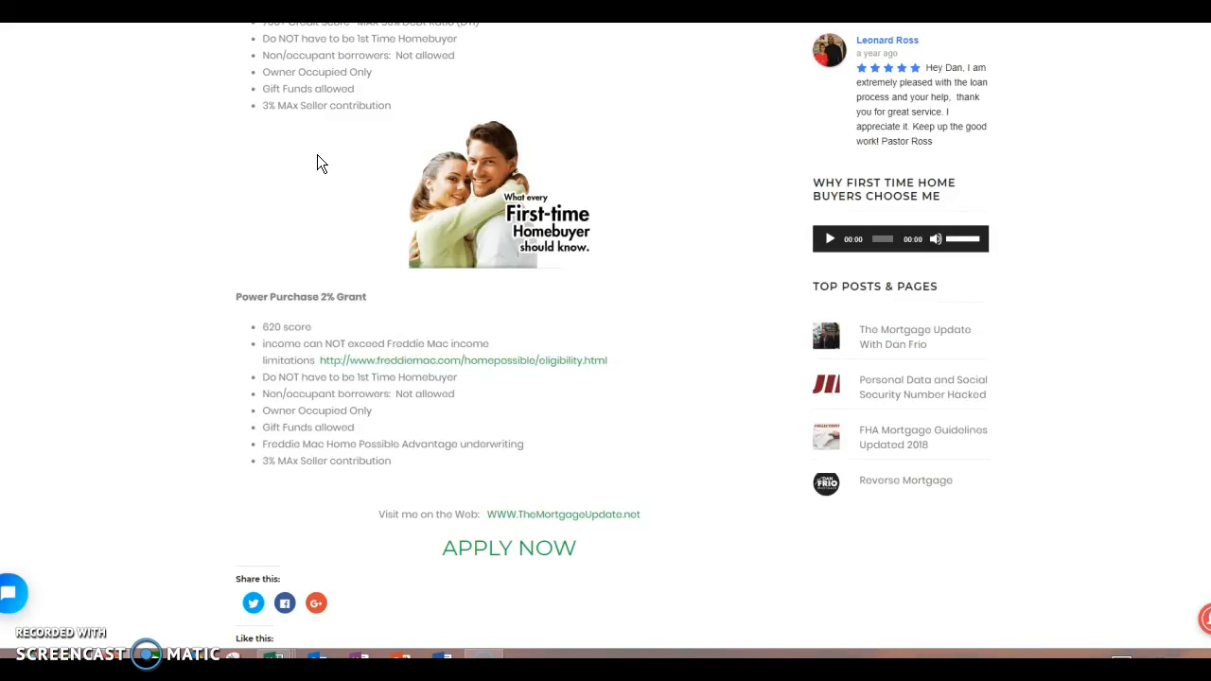
left_click(316, 194)
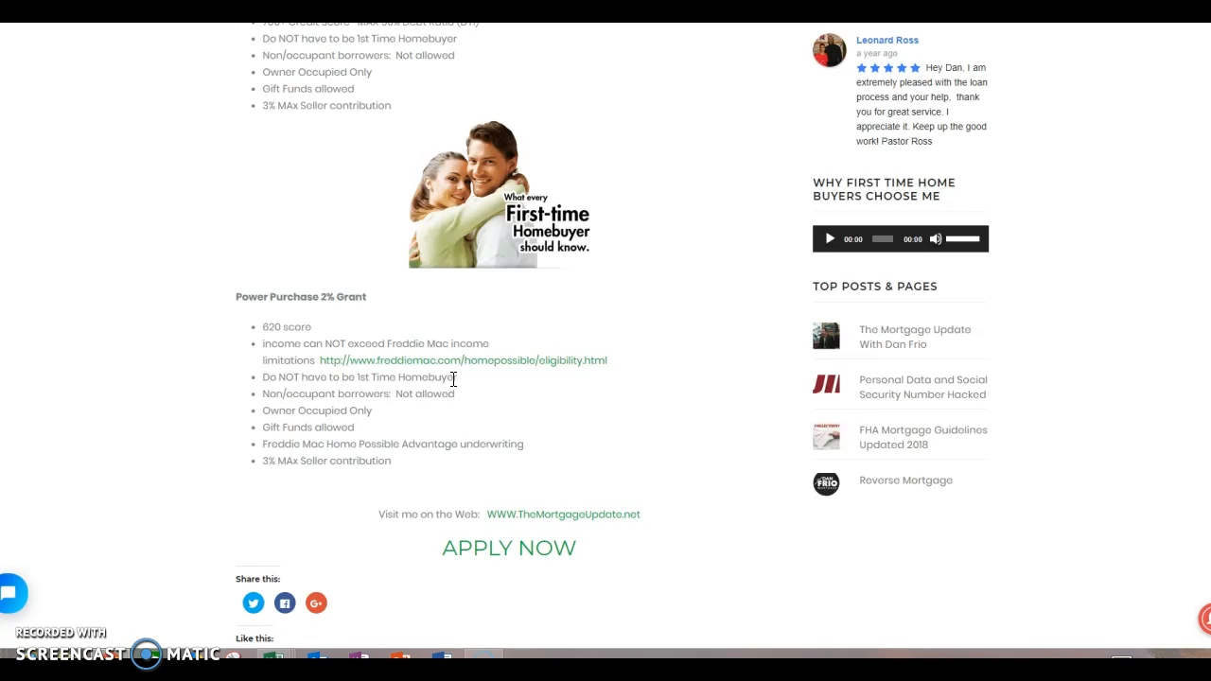
mouse_move(400, 96)
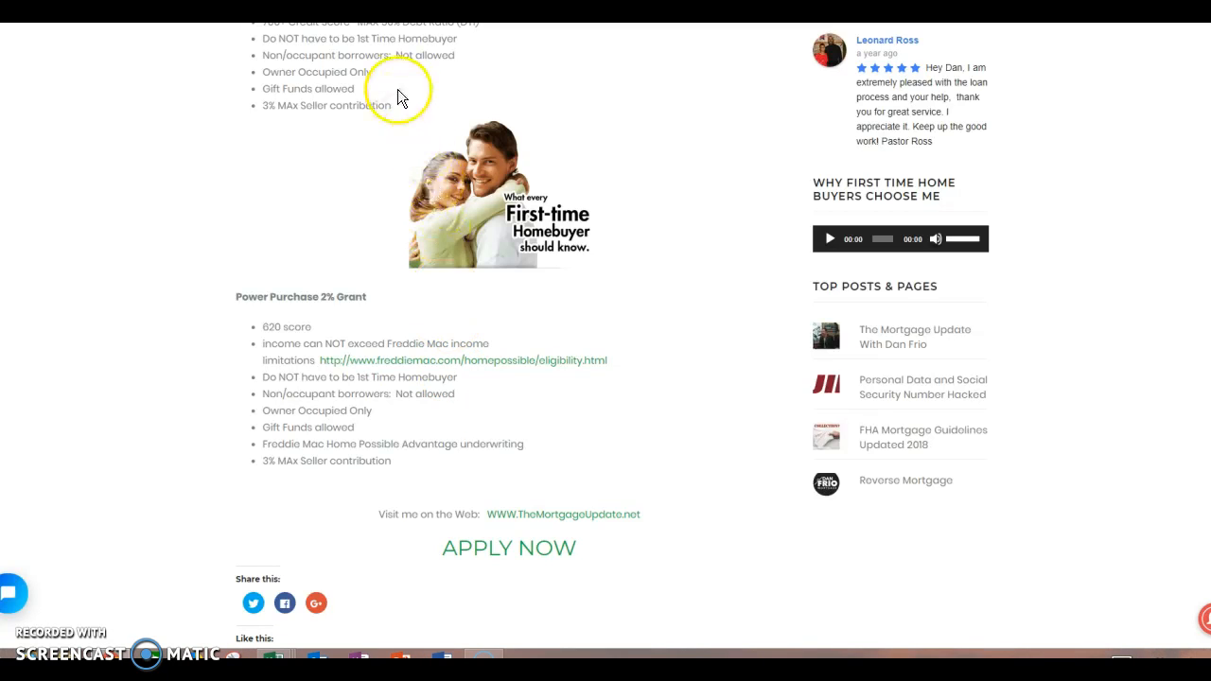
mouse_move(339, 76)
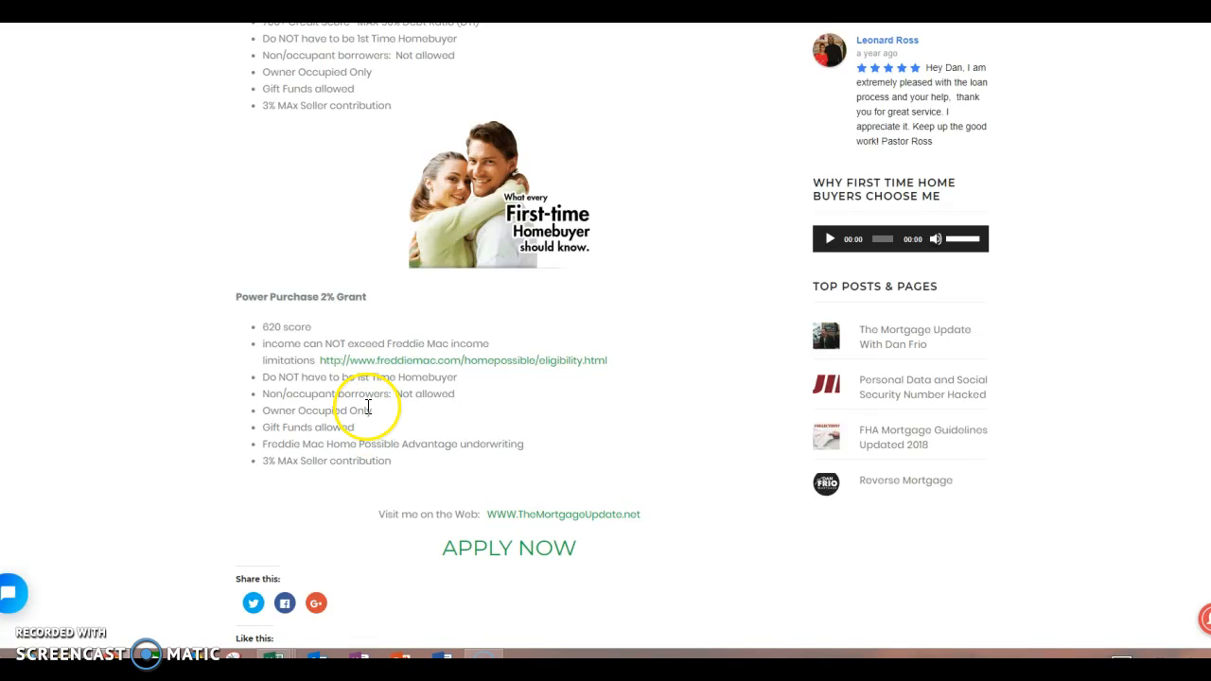
mouse_move(323, 409)
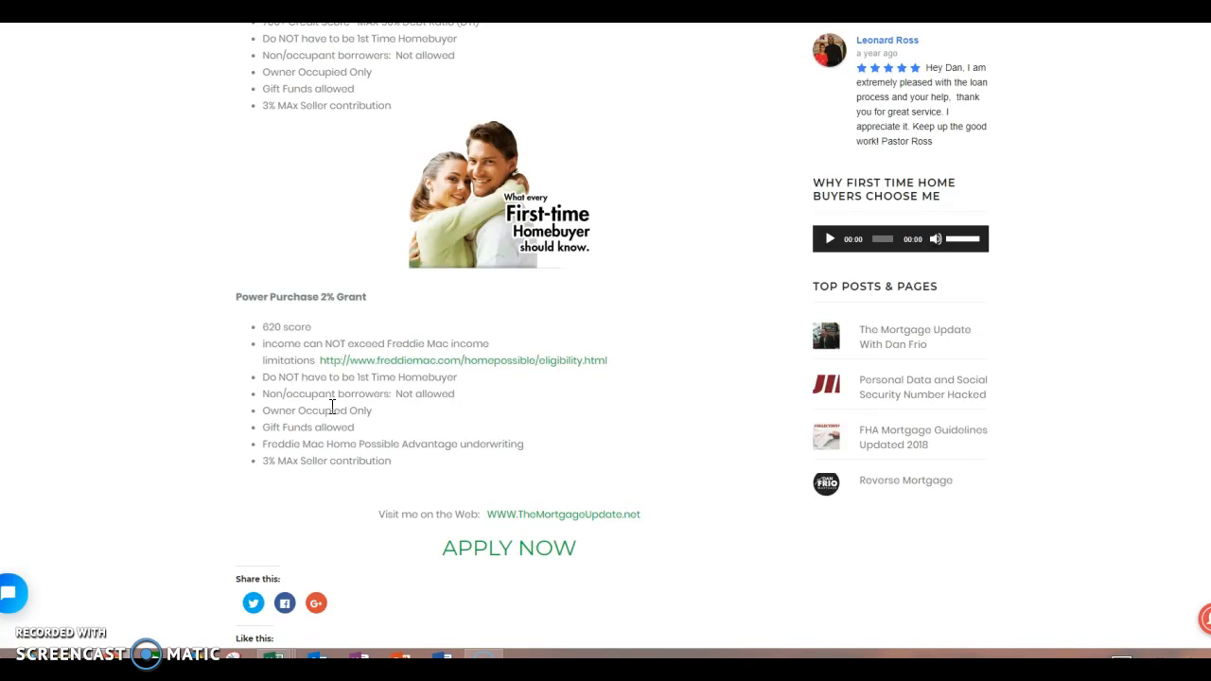
left_click(358, 411)
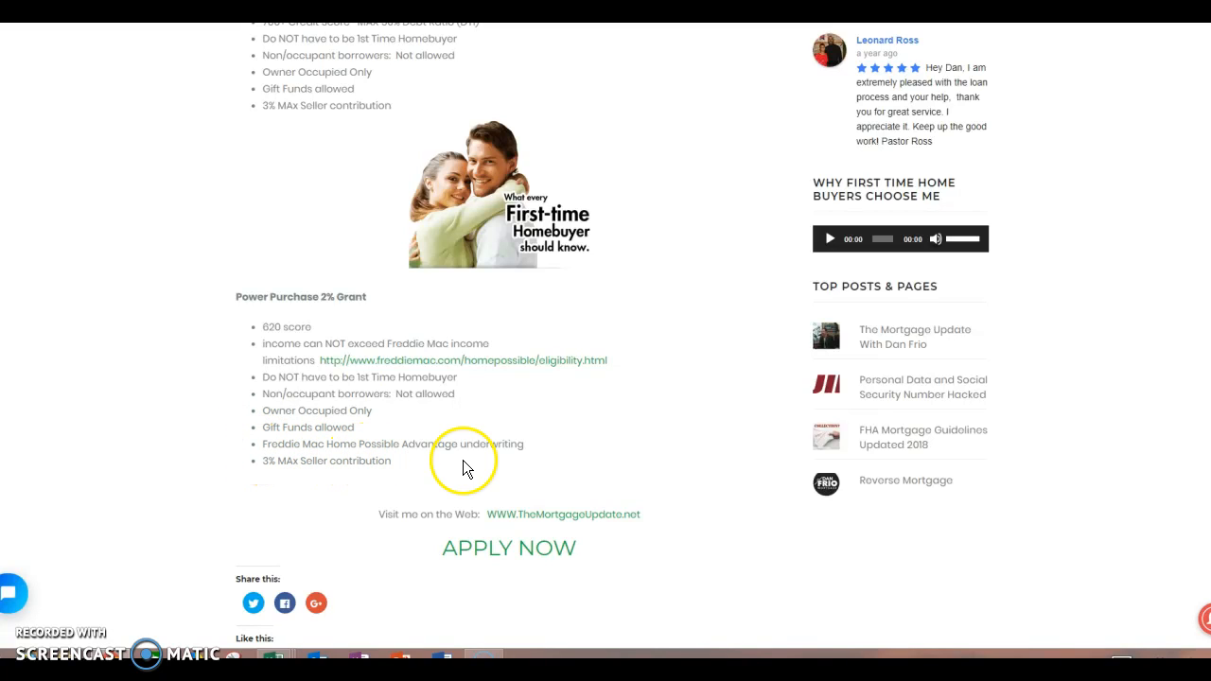
mouse_move(485, 444)
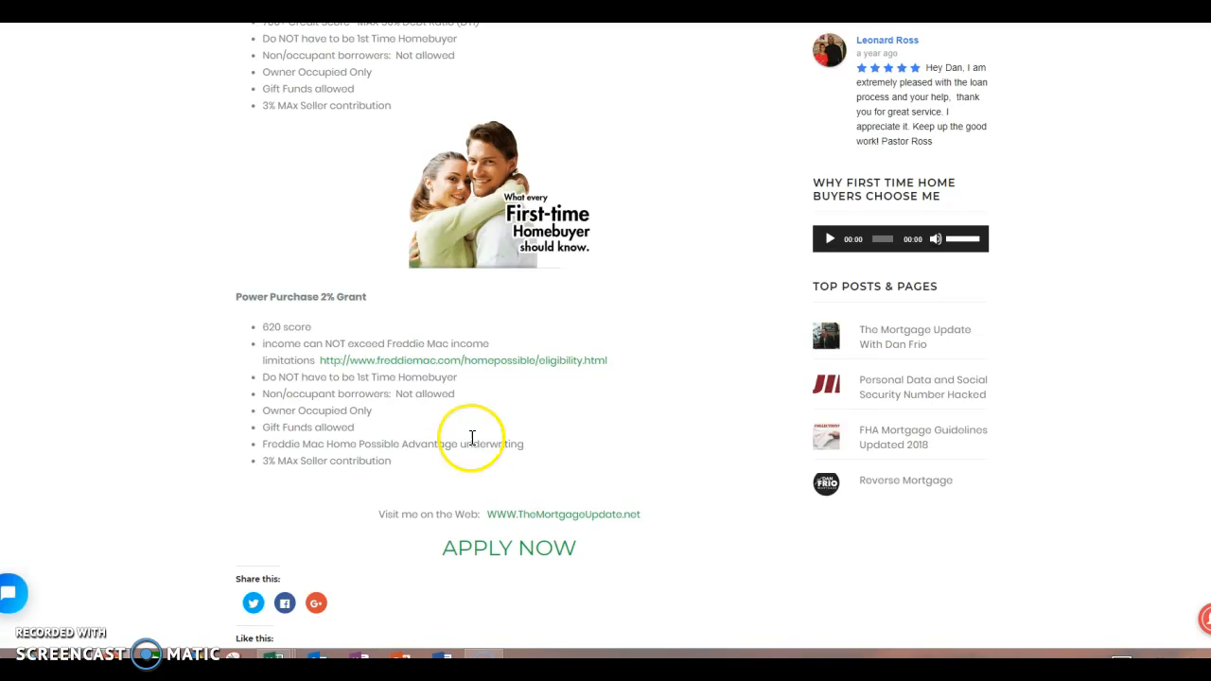
mouse_move(333, 314)
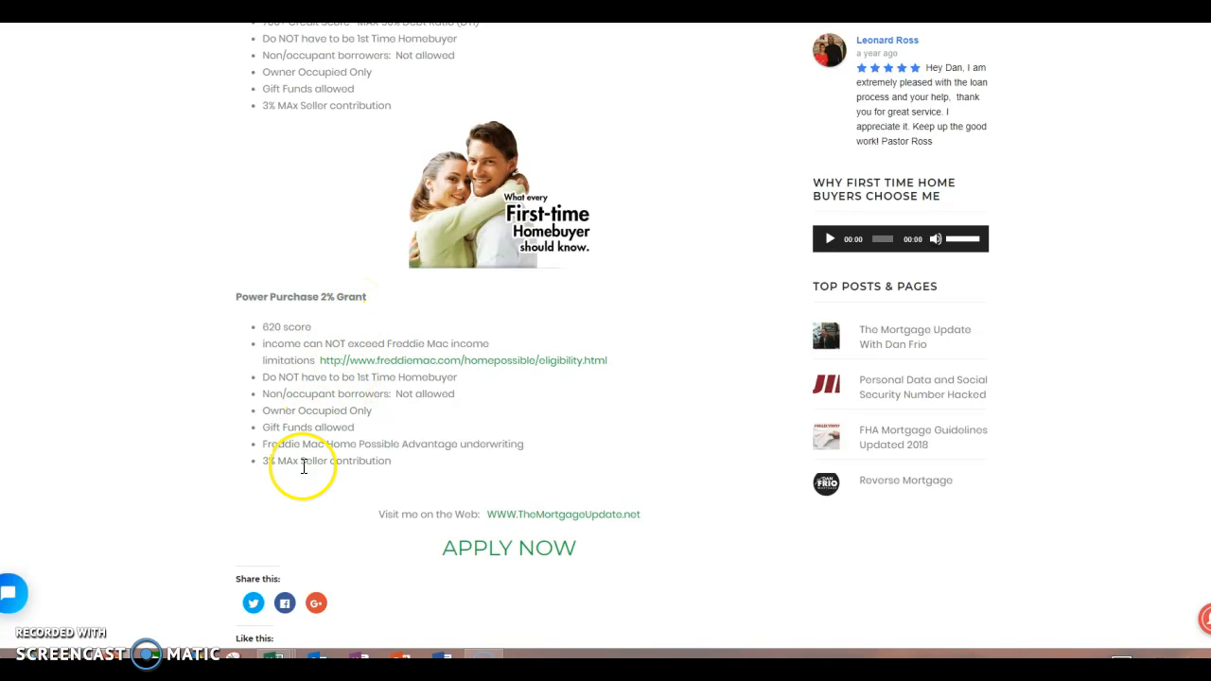
mouse_move(288, 473)
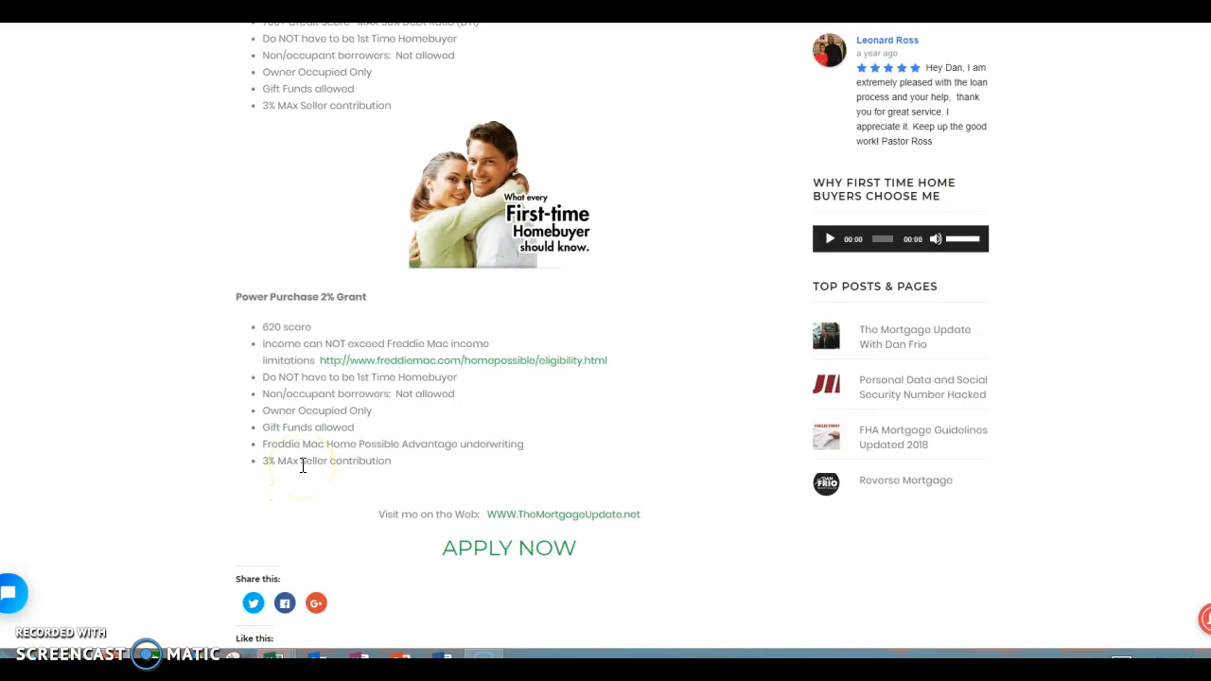
mouse_move(313, 460)
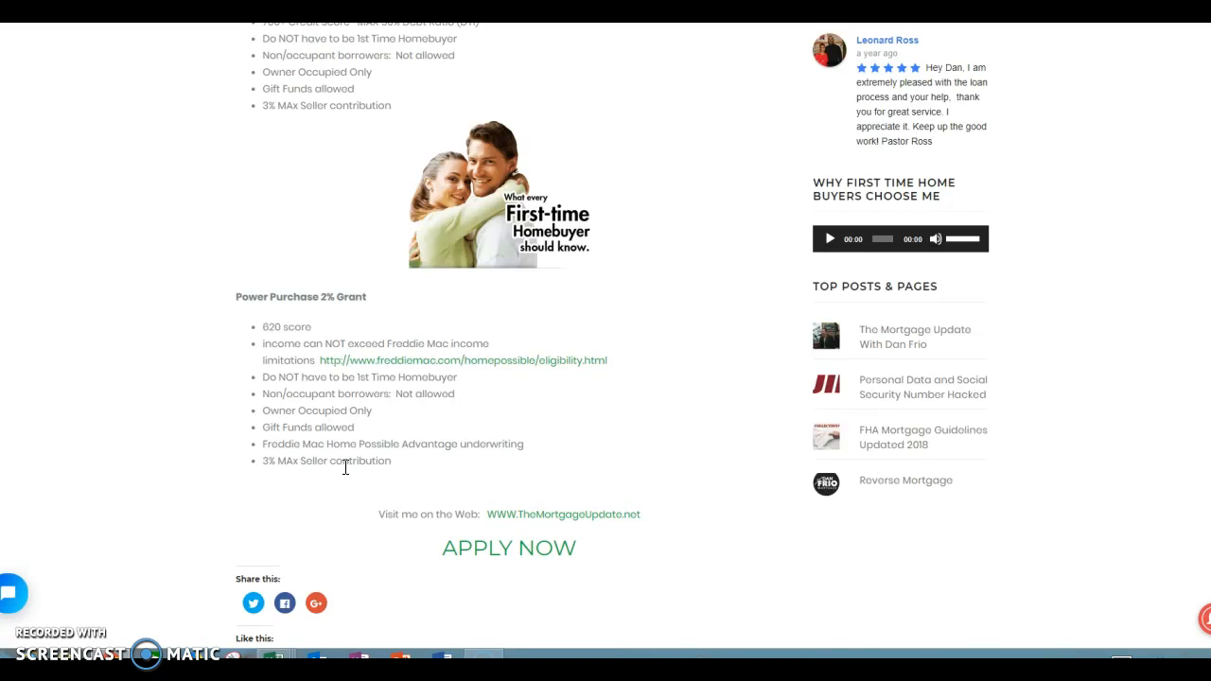
Scroll back to the post's Down Payment Assistance Programs | Explained title banner and calculator
scroll("up", 3)
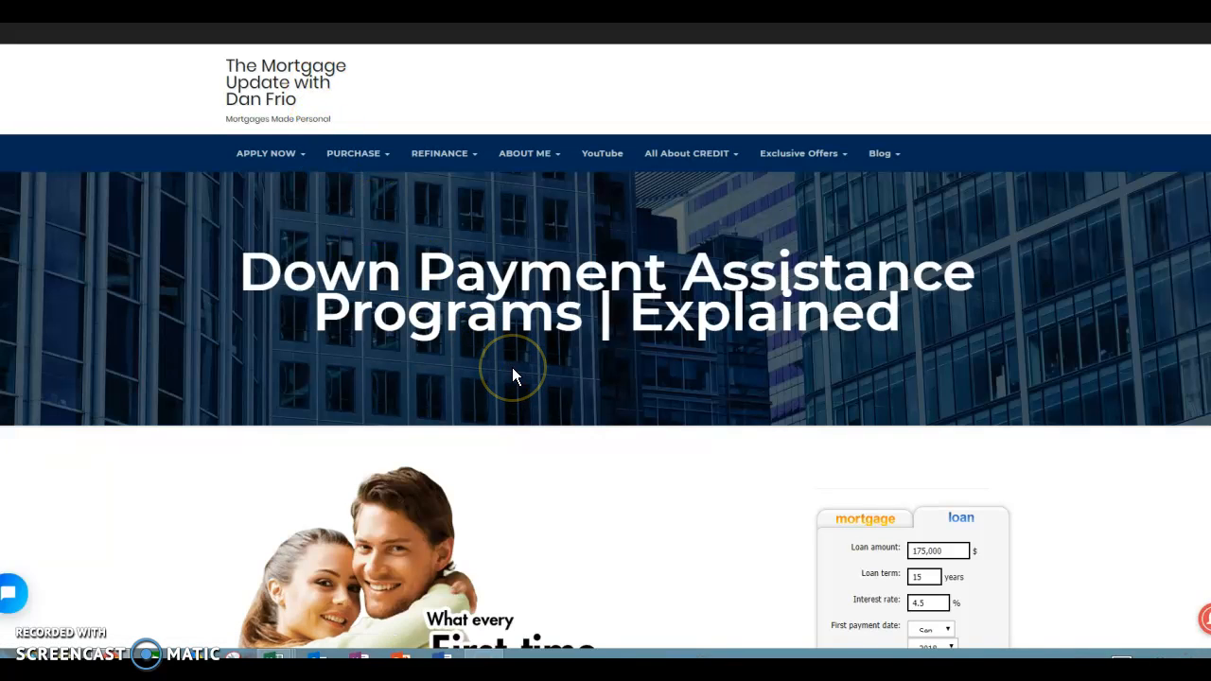
scroll("down", 3)
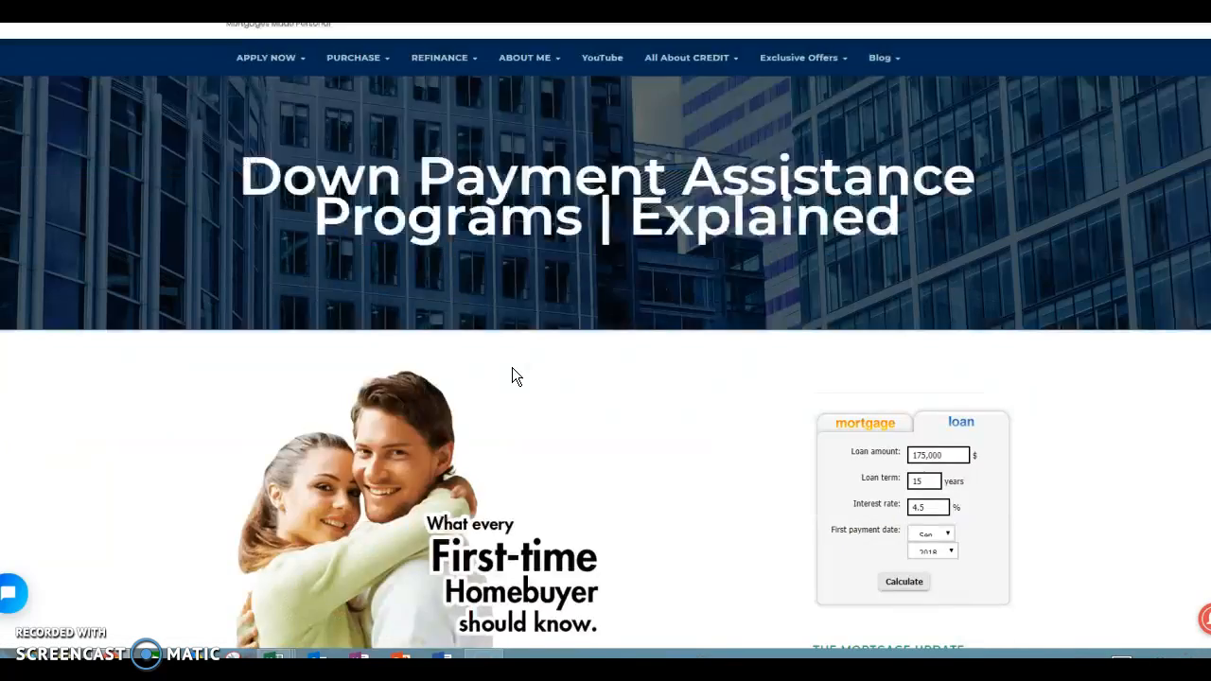
scroll("down", 3)
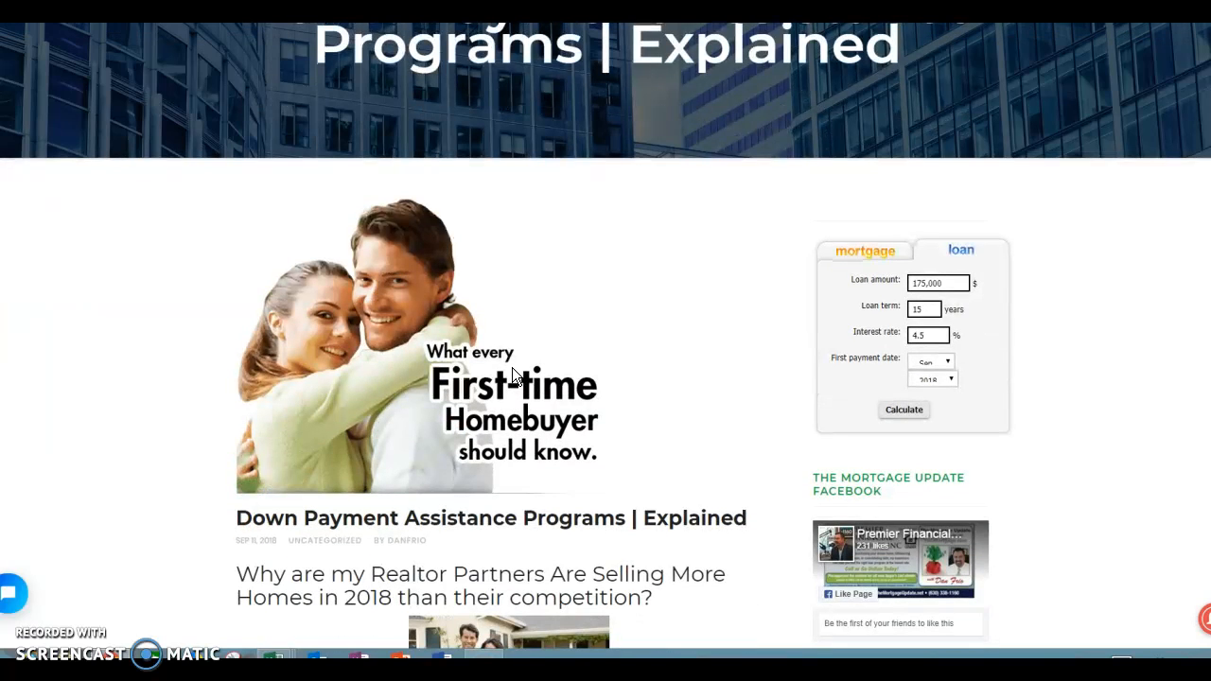